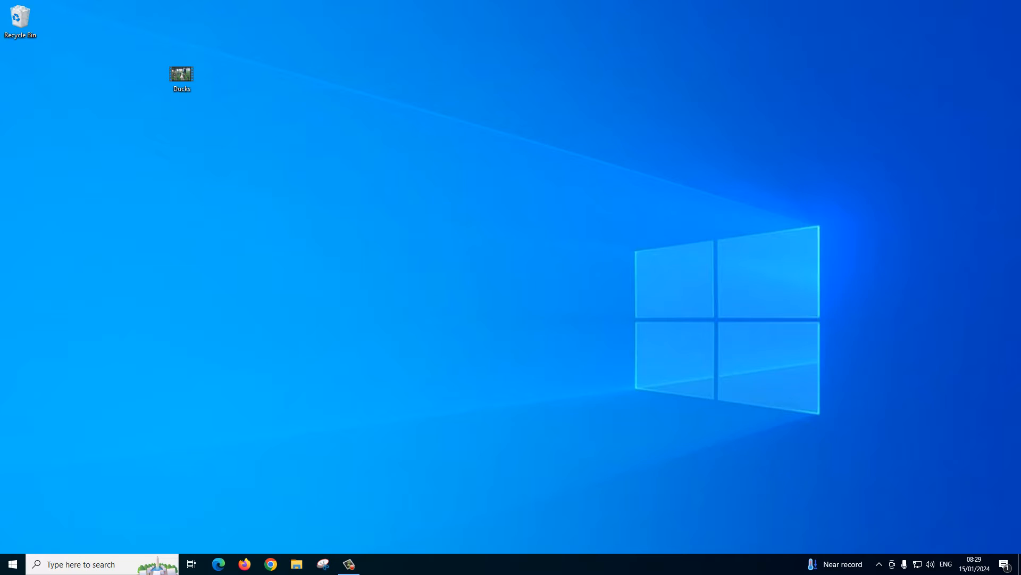
pyautogui.moveTo(272, 545)
pyautogui.write('v')
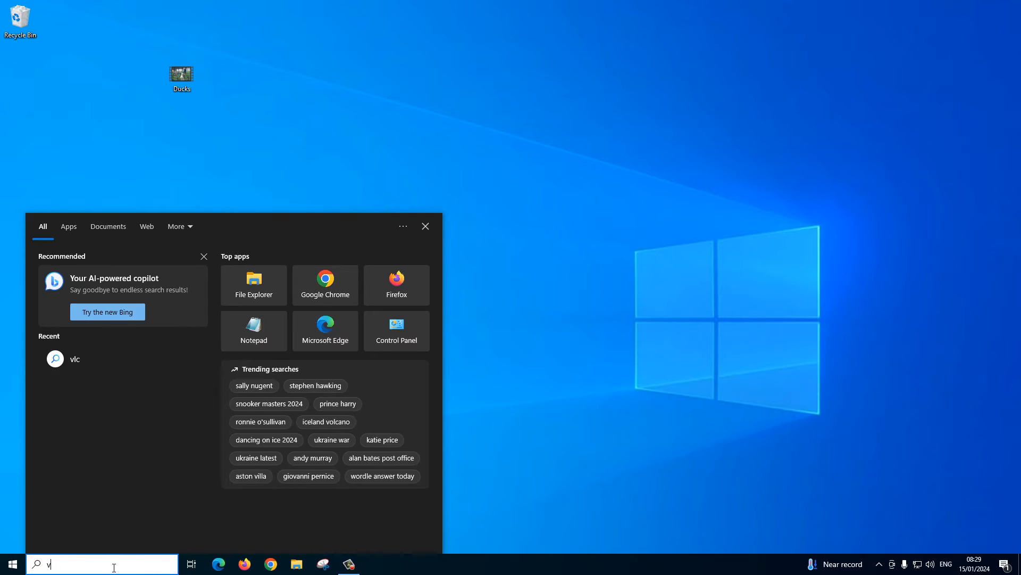
# Search Windows for 'vlc' and show the web results in the browser.
pyautogui.write('c')
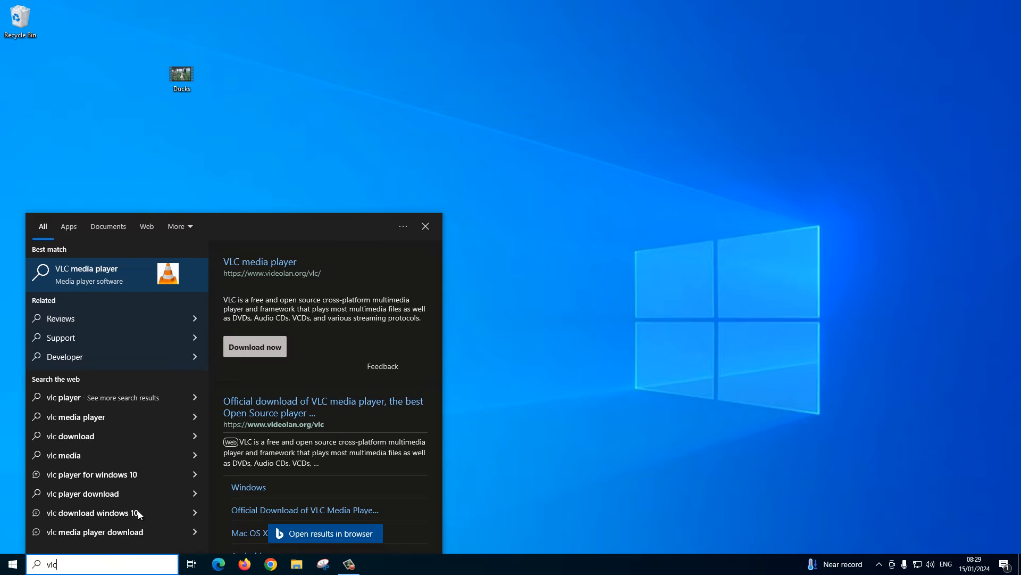
pyautogui.click(331, 533)
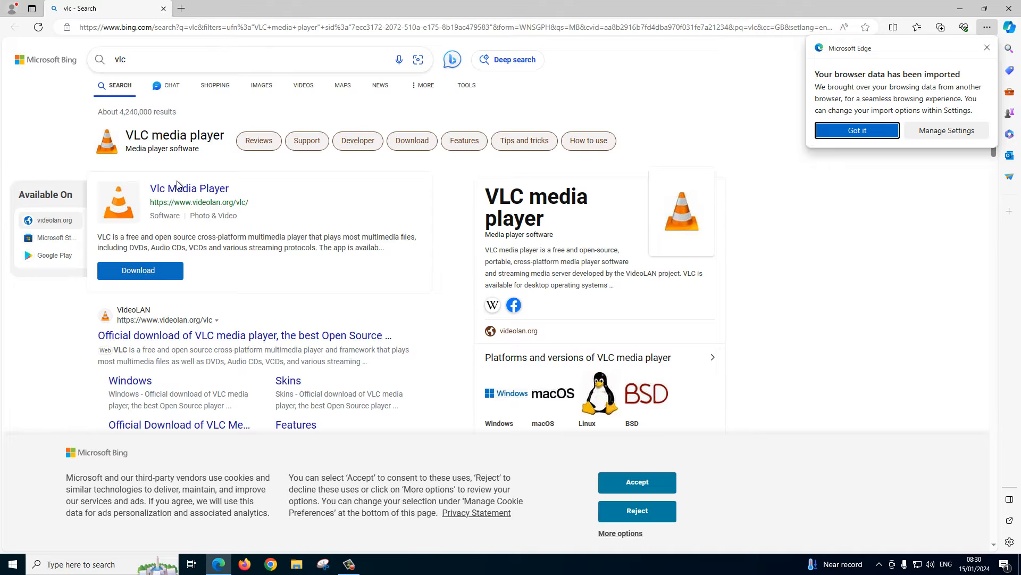
# Download the VLC 3.0.20 64-bit installer from videolan.org and run it from Downloads.
pyautogui.click(245, 335)
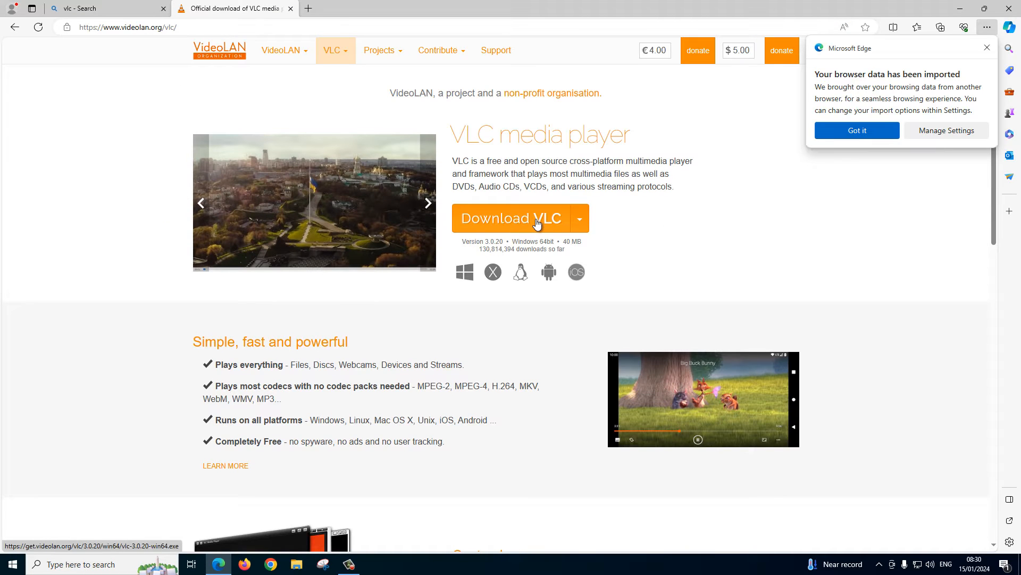
pyautogui.click(511, 218)
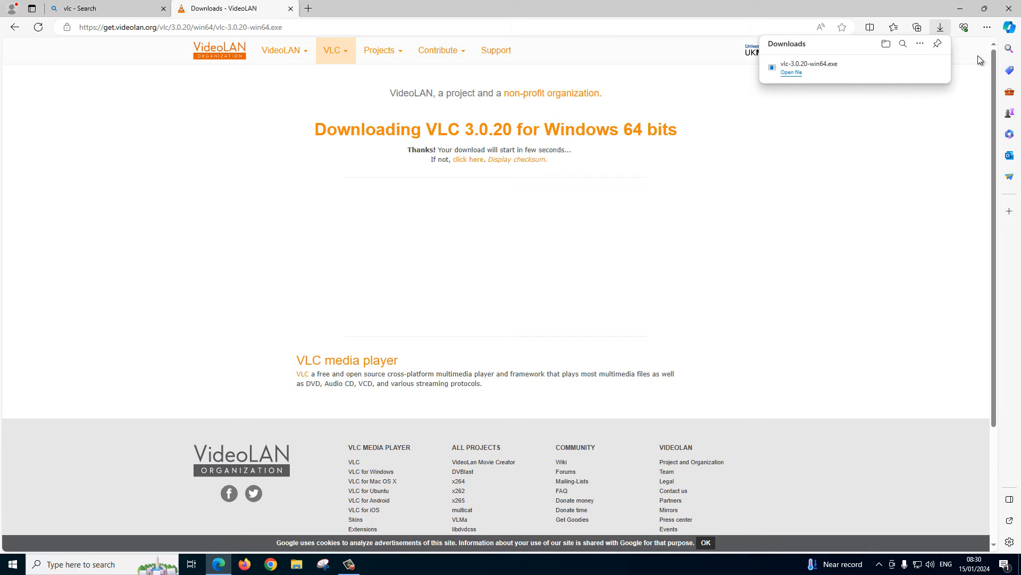
pyautogui.moveTo(907, 65)
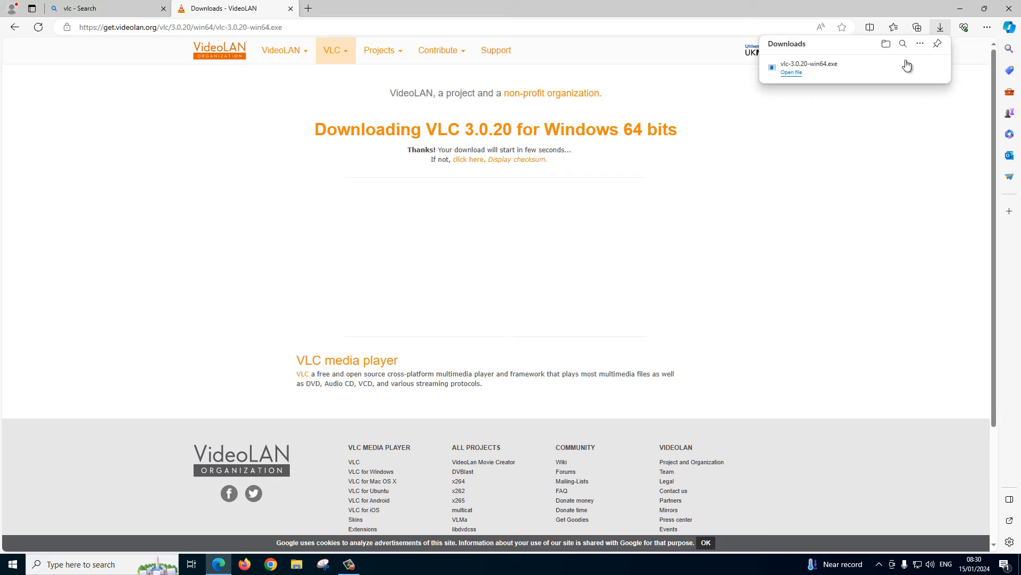
pyautogui.click(790, 73)
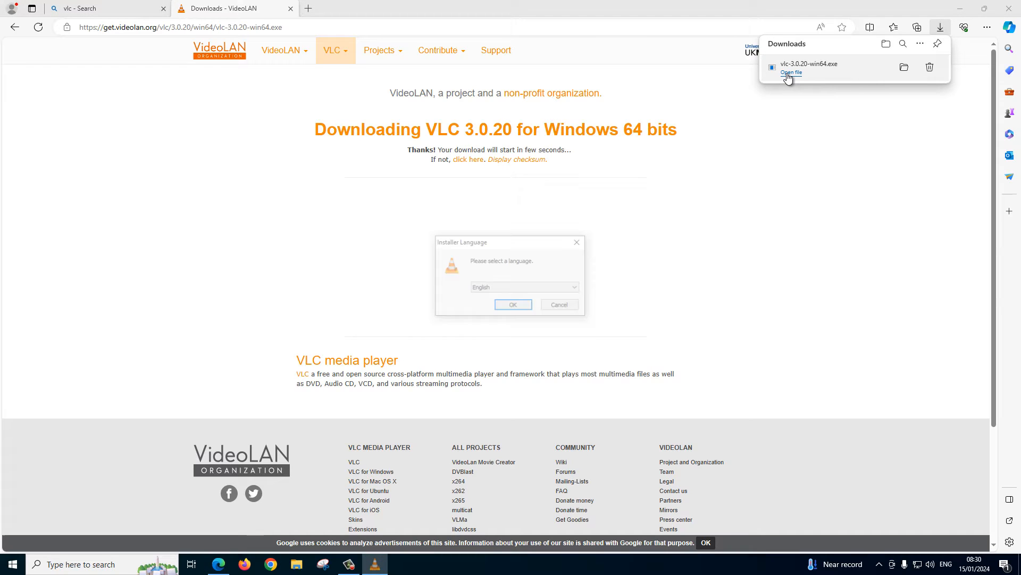
# Install VLC in English to the default folder, accepting the license, and launch it on finish.
pyautogui.click(512, 304)
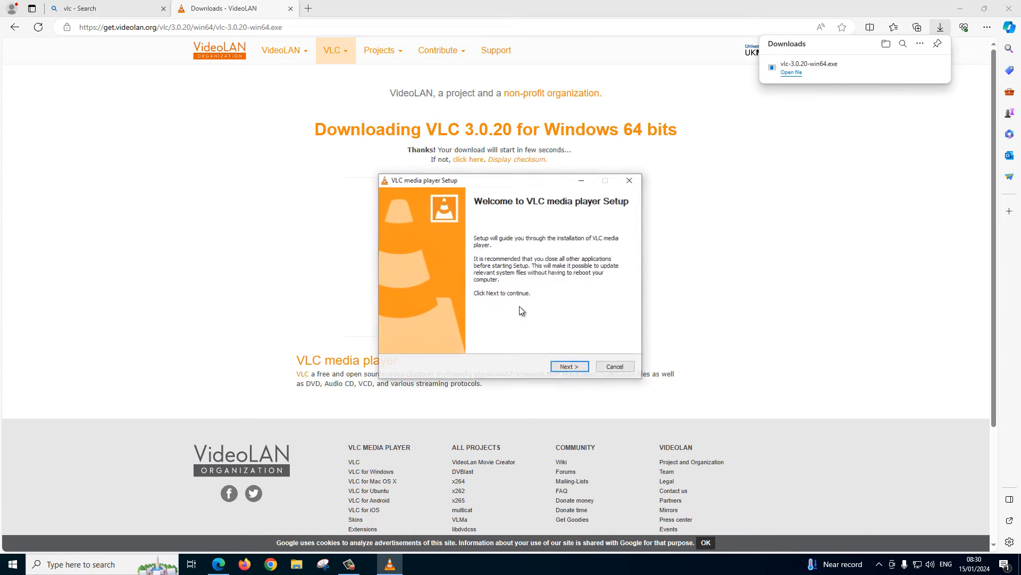
pyautogui.click(568, 365)
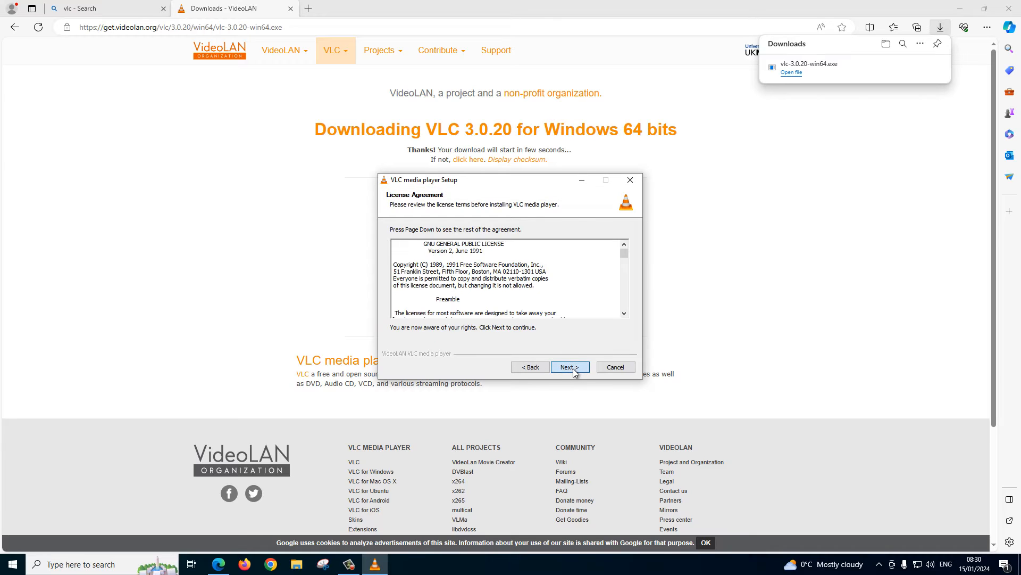
pyautogui.click(568, 367)
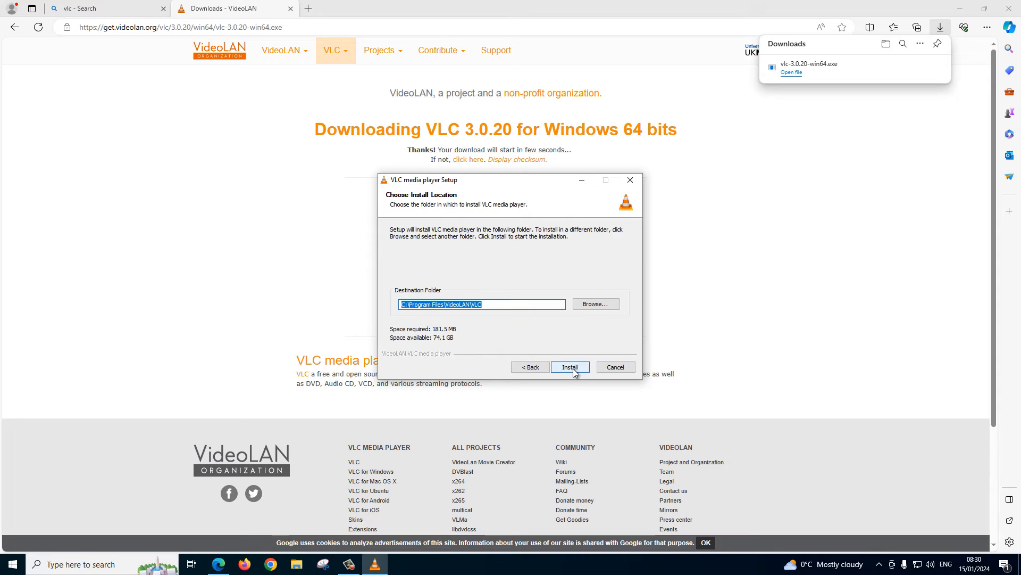
pyautogui.click(570, 367)
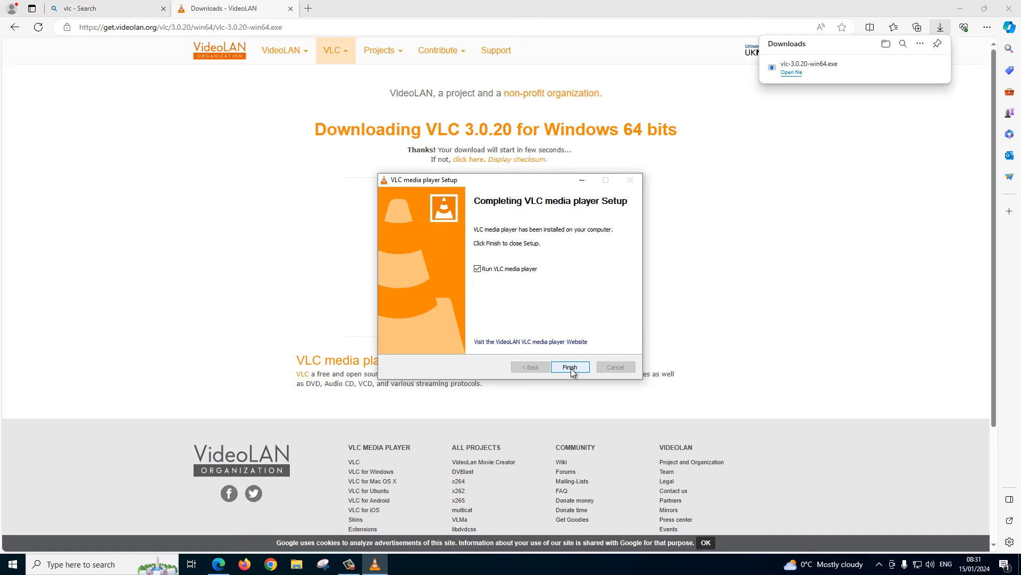
pyautogui.click(569, 367)
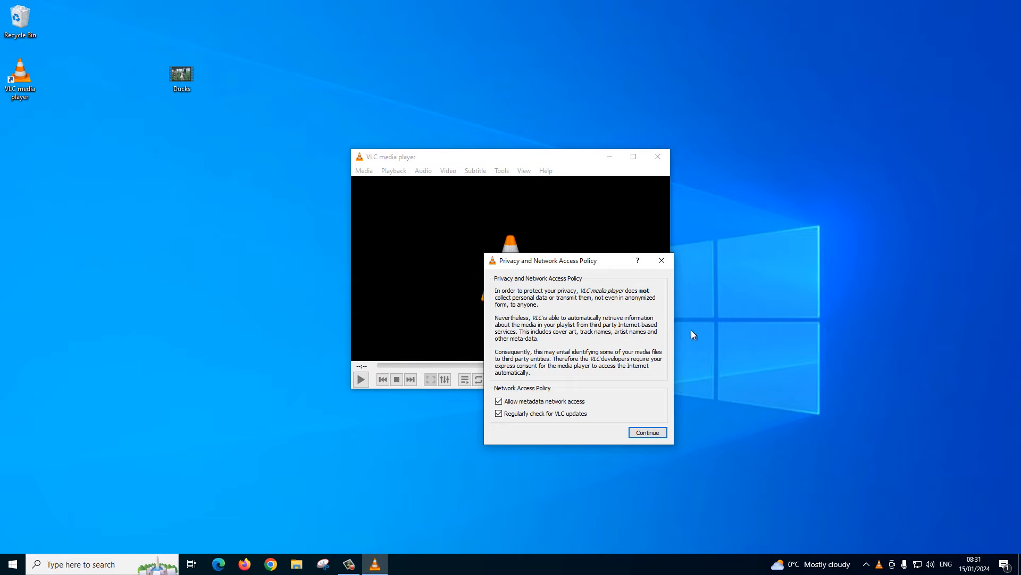
pyautogui.moveTo(647, 432)
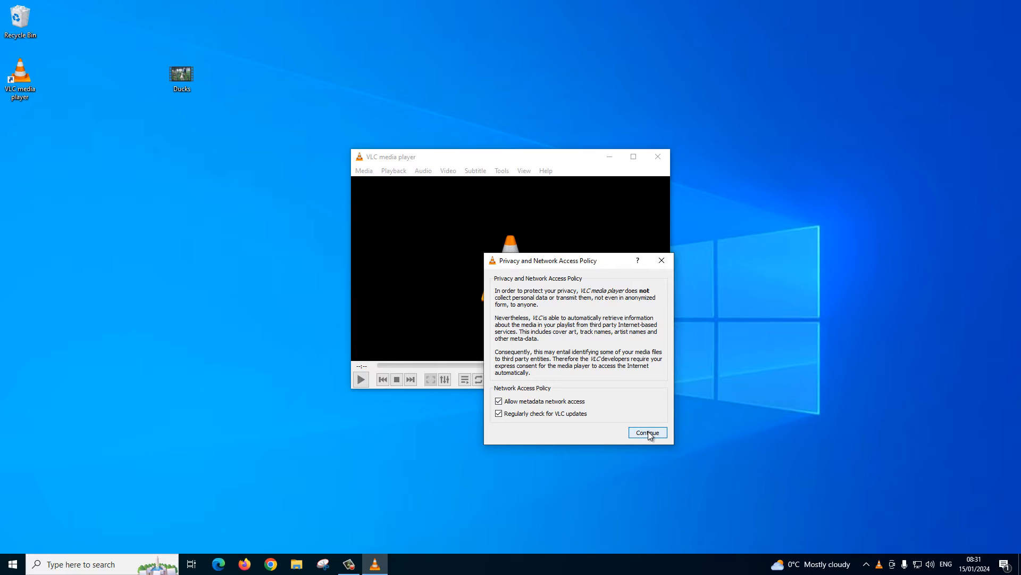
# Accept the privacy and network access policy with metadata access and update checks enabled.
pyautogui.click(647, 432)
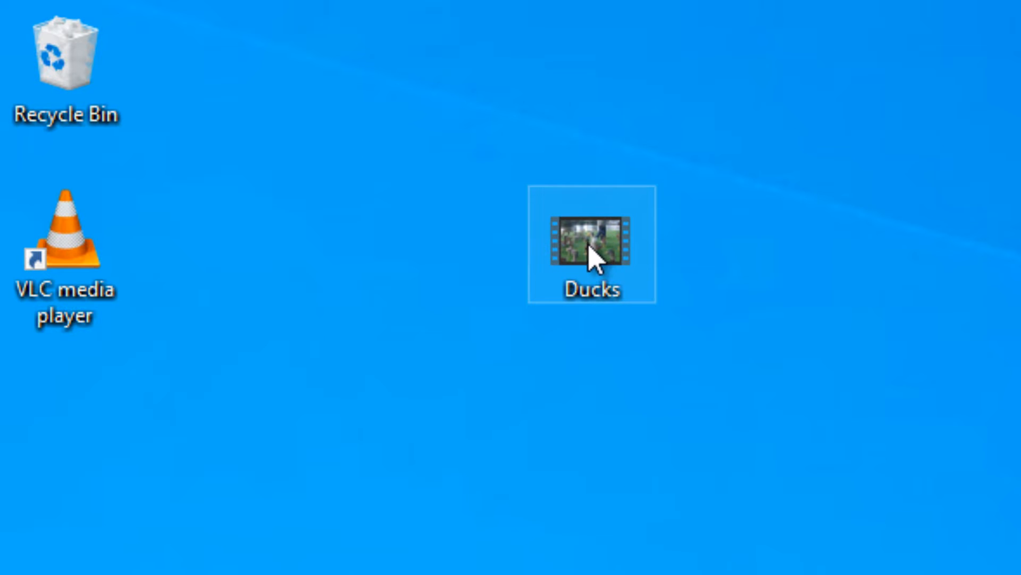
# Play the Ducks video from the desktop in Films & TV, then close the player.
pyautogui.doubleClick(591, 241)
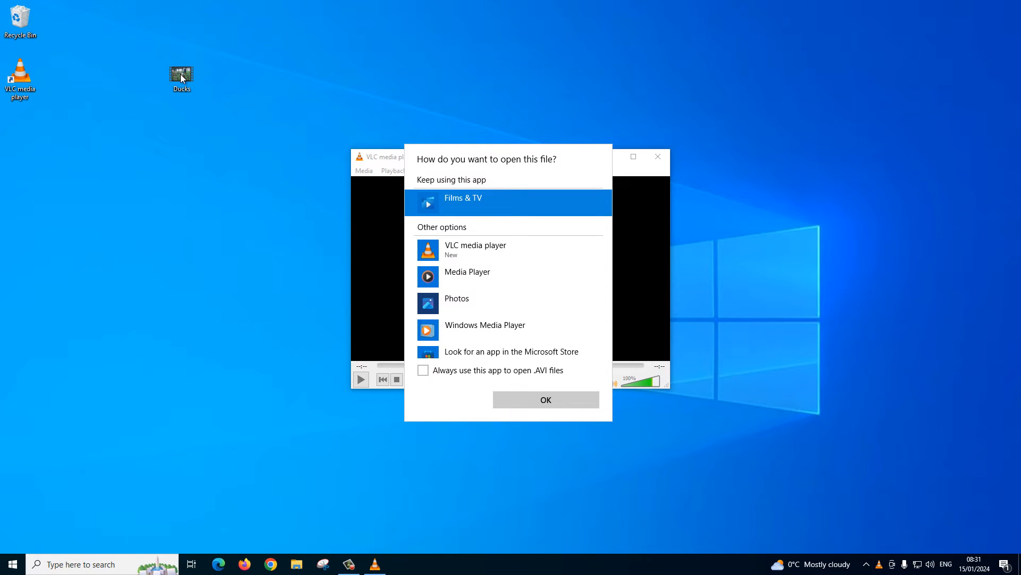
pyautogui.click(545, 399)
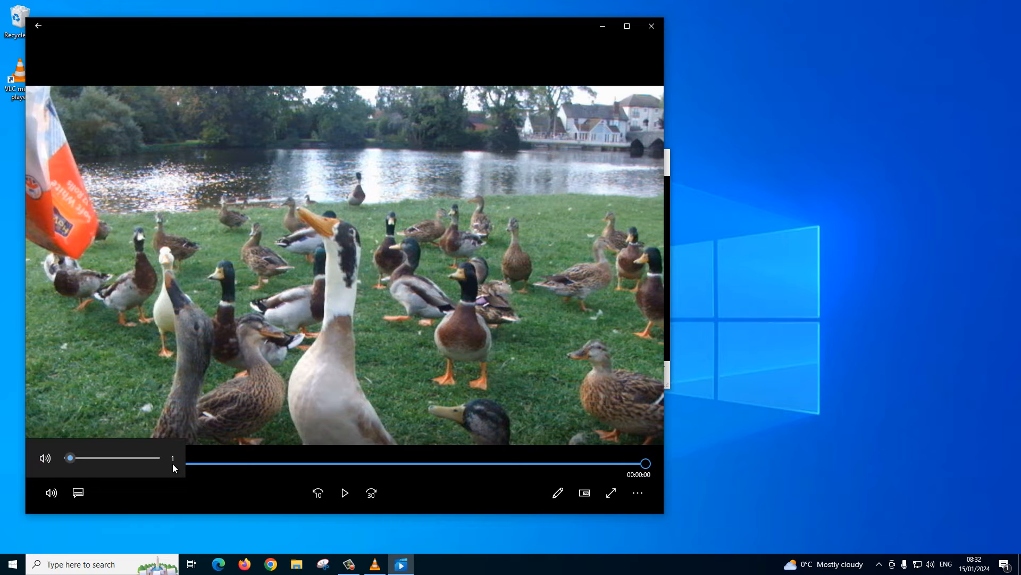
pyautogui.moveTo(233, 378)
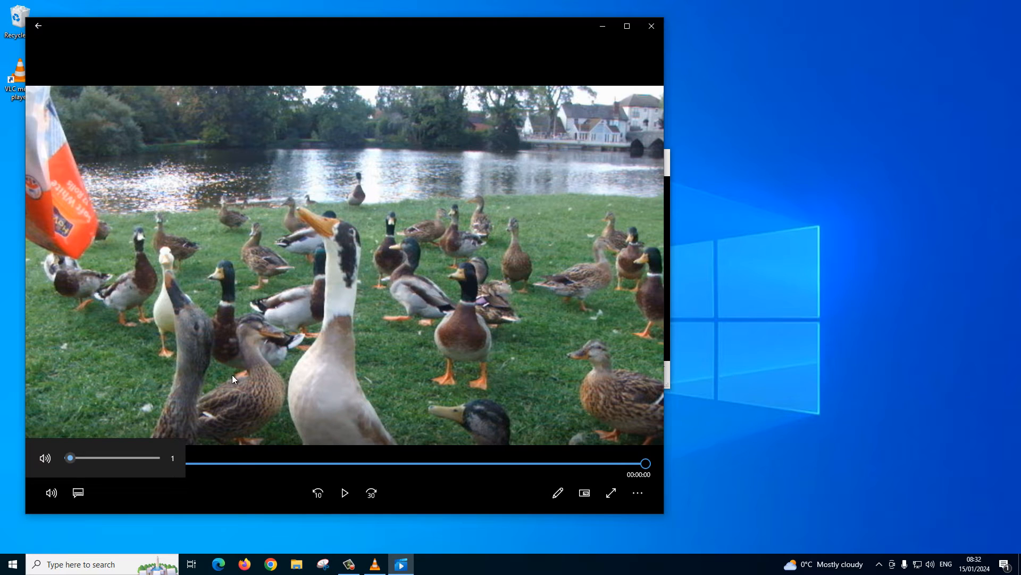
pyautogui.moveTo(651, 25)
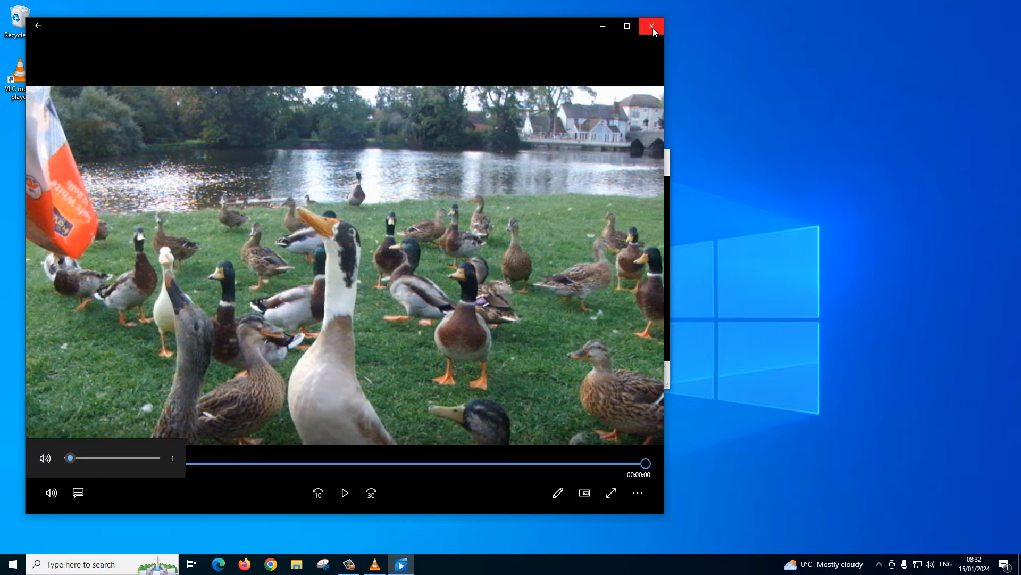
pyautogui.click(650, 26)
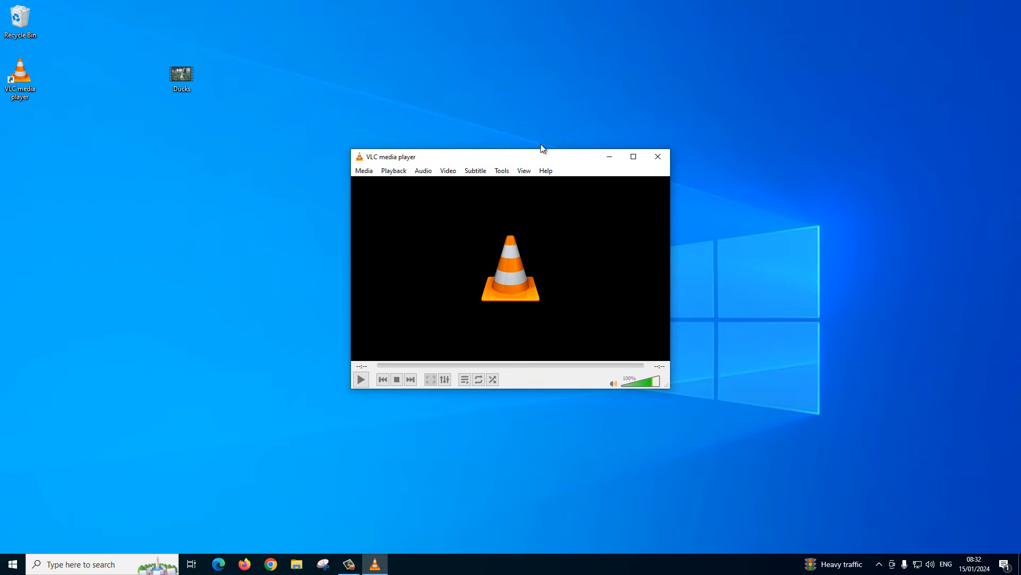
# Close the empty VLC window, move Ducks to the desktop centre and open it with VLC media player.
pyautogui.click(658, 157)
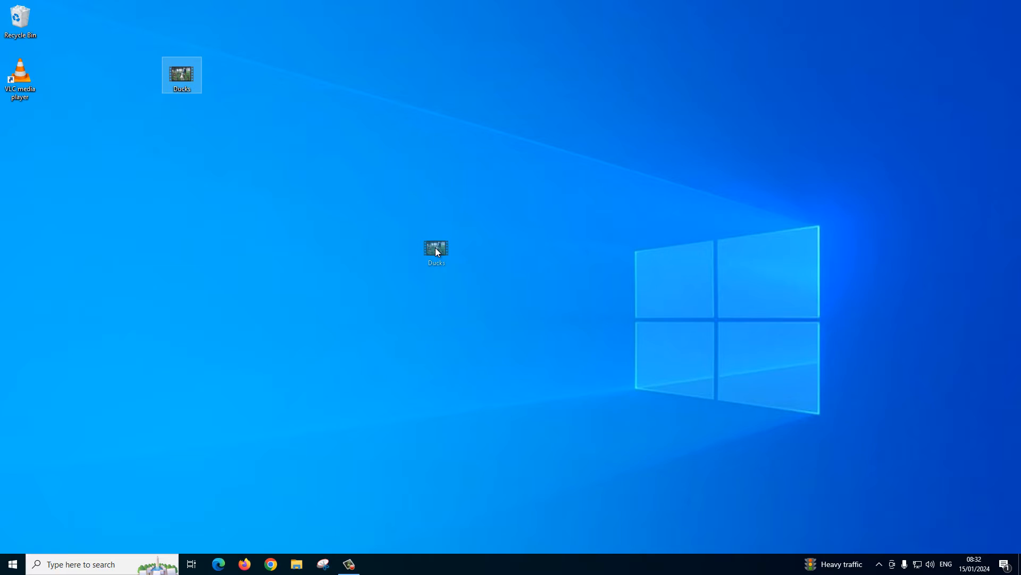
pyautogui.moveTo(181, 75); pyautogui.dragTo(423, 237)
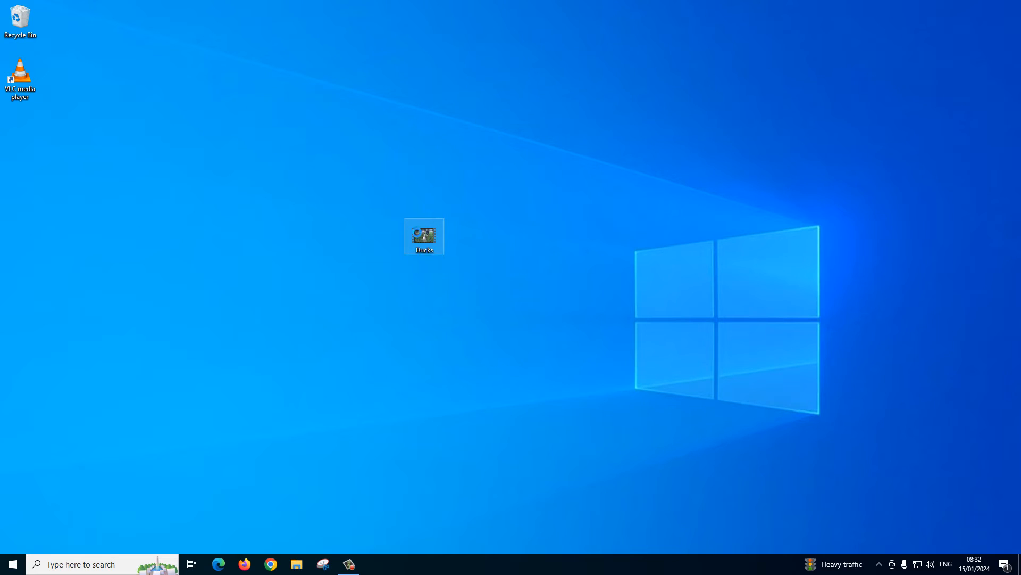
pyautogui.rightClick(423, 236)
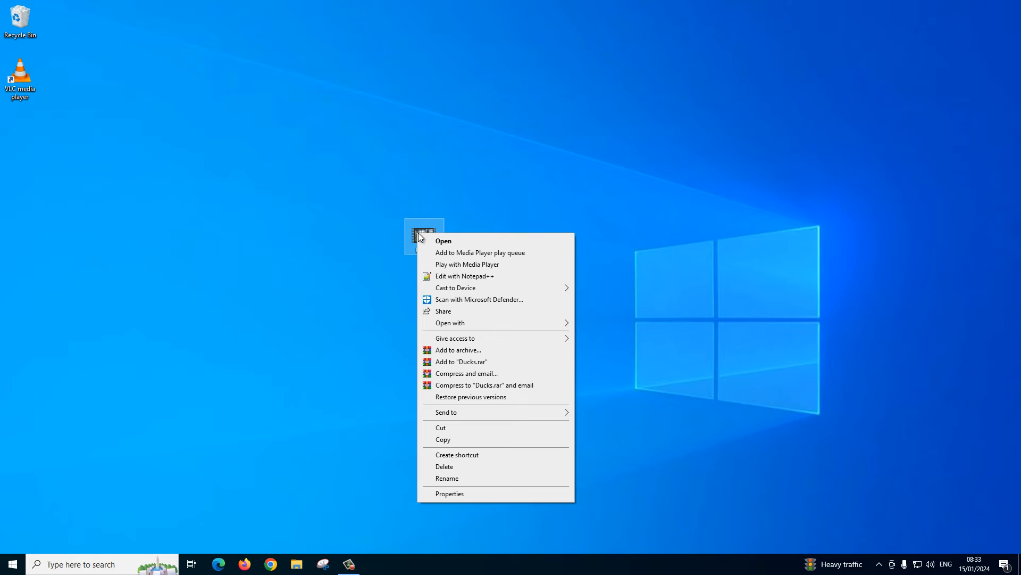
pyautogui.moveTo(423, 258)
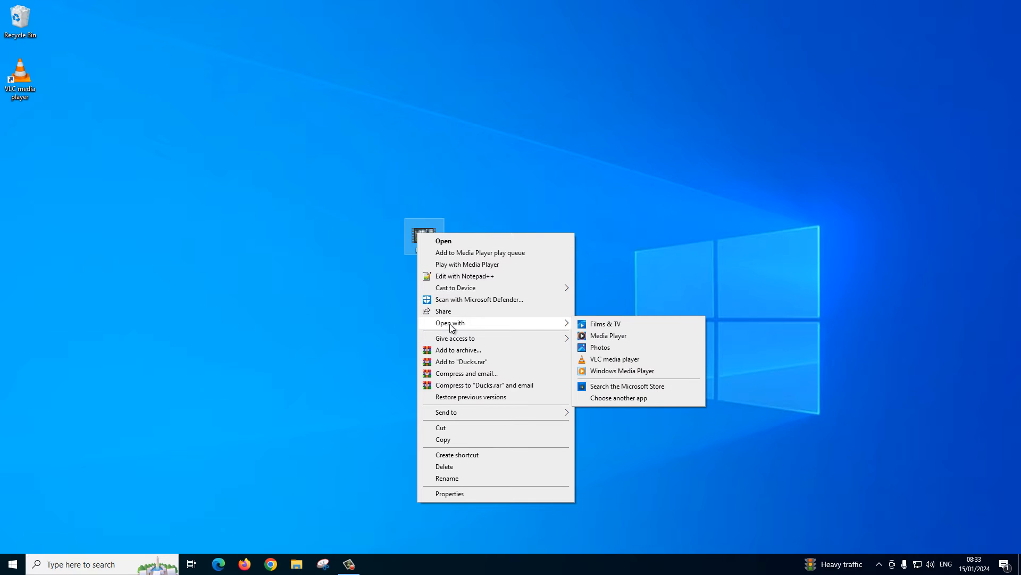
pyautogui.moveTo(614, 359)
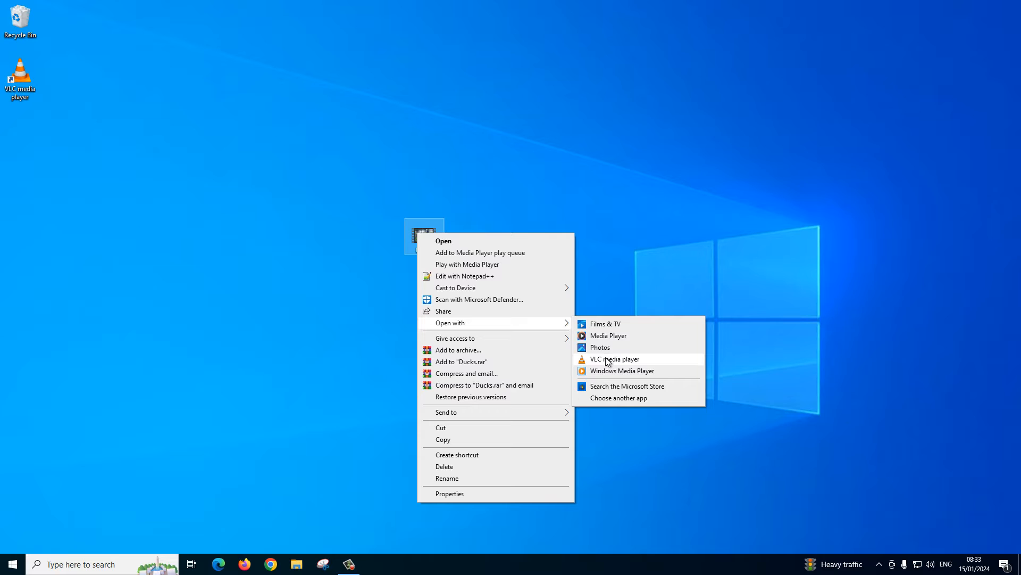
pyautogui.click(613, 359)
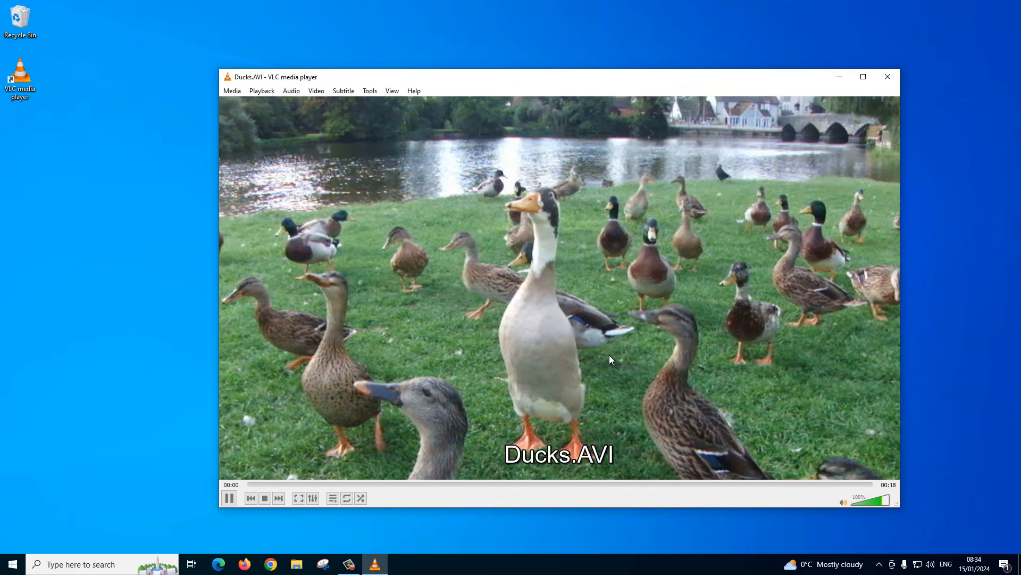
# Bring up Effects and Filters from the Tools menu and show the Video Effects section.
pyautogui.click(229, 498)
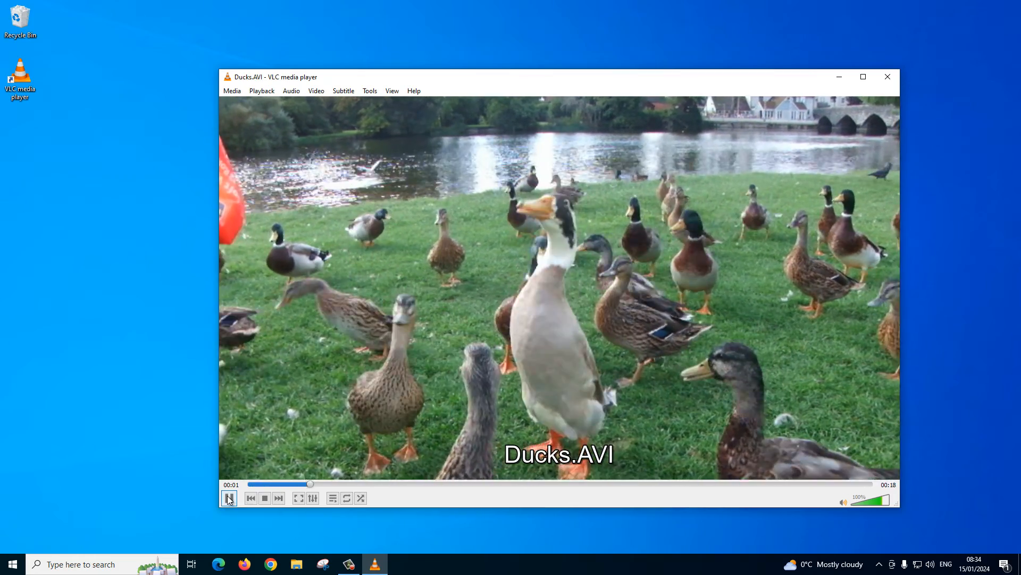
pyautogui.click(229, 497)
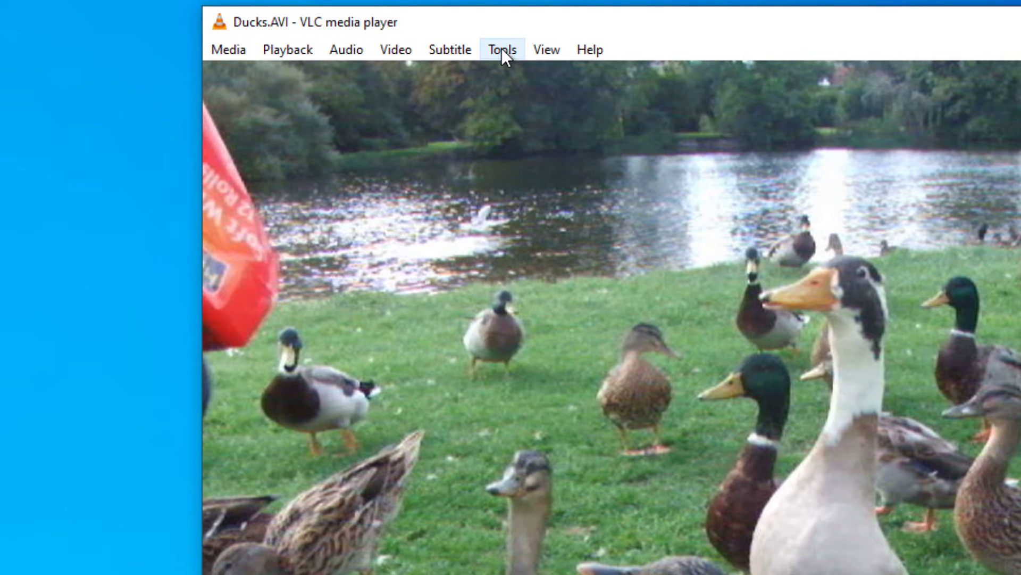
pyautogui.click(501, 49)
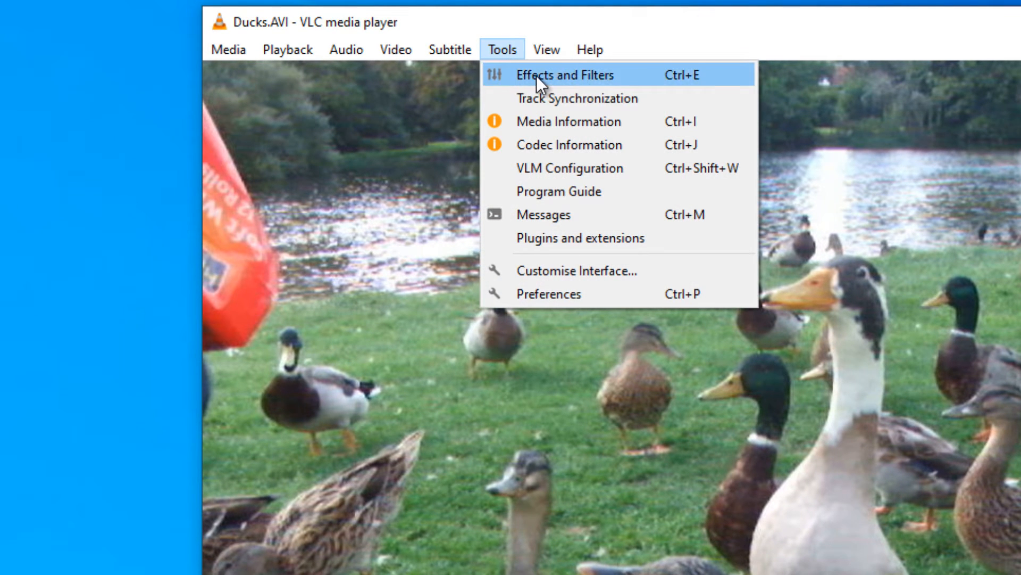
pyautogui.click(566, 74)
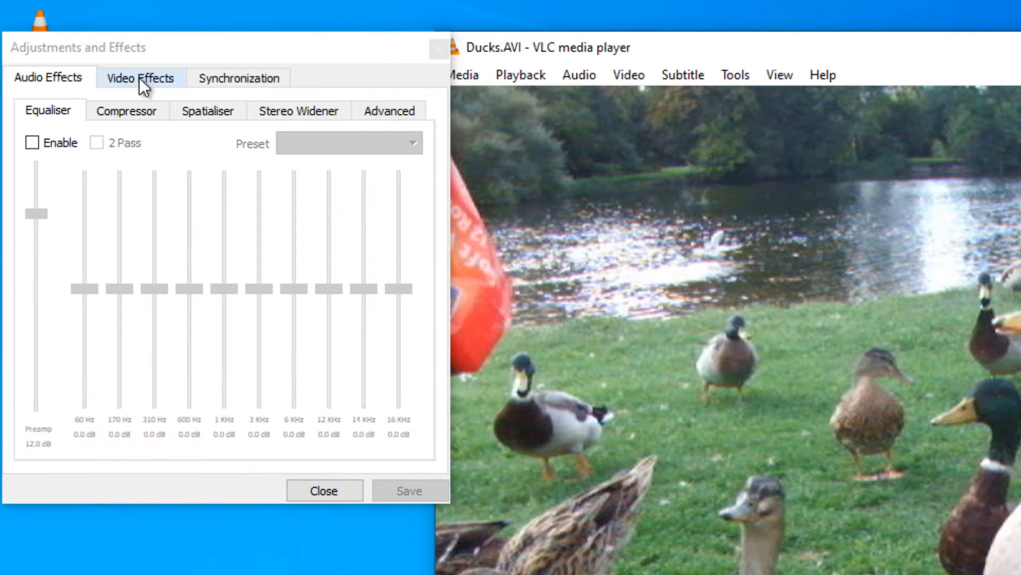
pyautogui.click(140, 77)
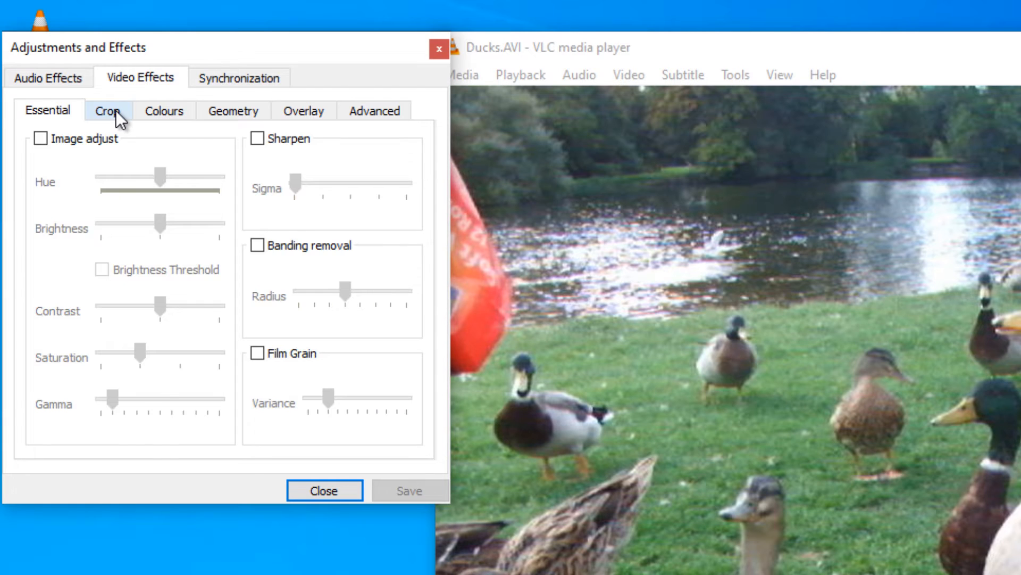
# On the Crop settings, set the right crop to 200 px after first entering 150.
pyautogui.click(109, 110)
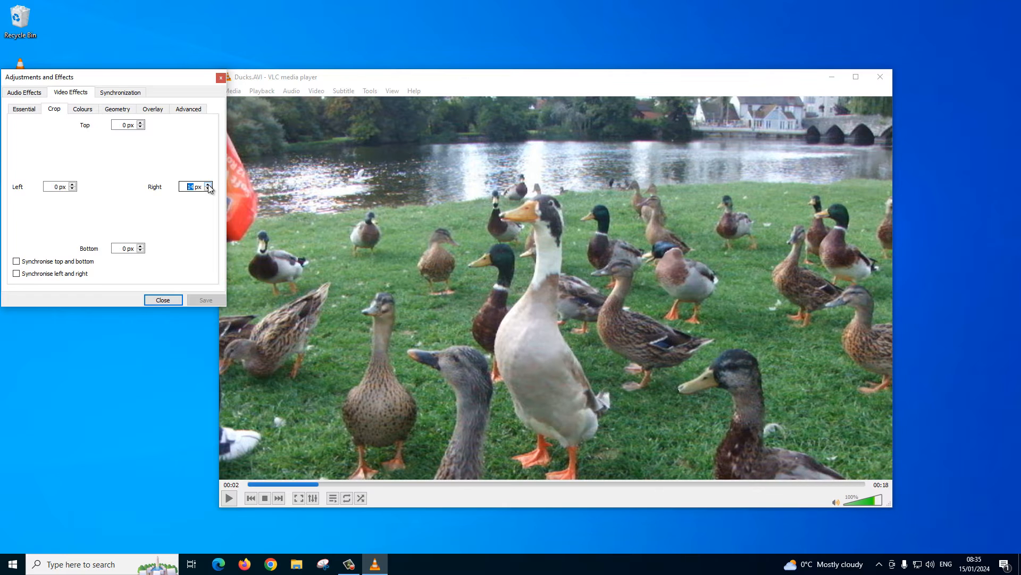
pyautogui.click(209, 184)
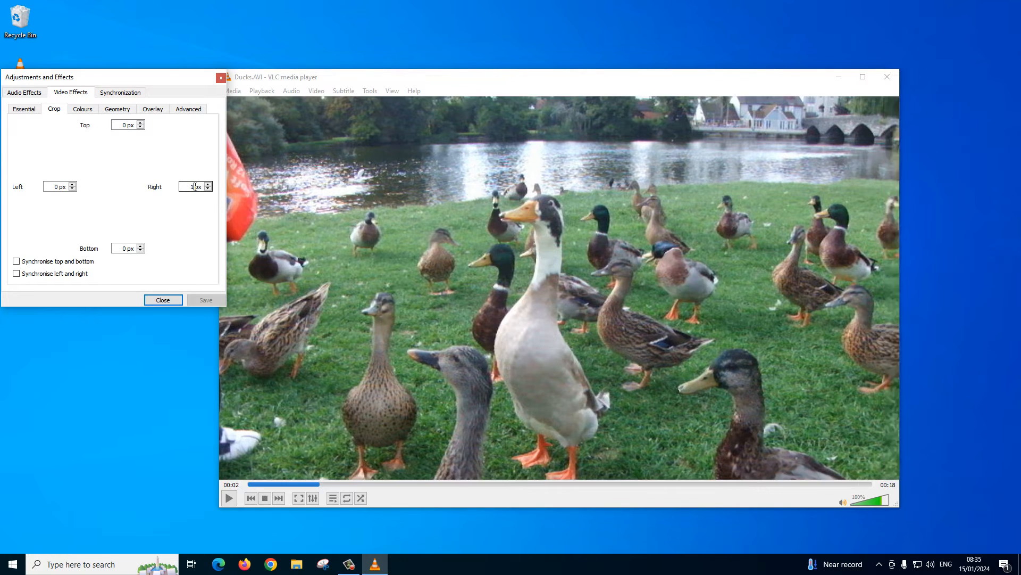
pyautogui.write('150')
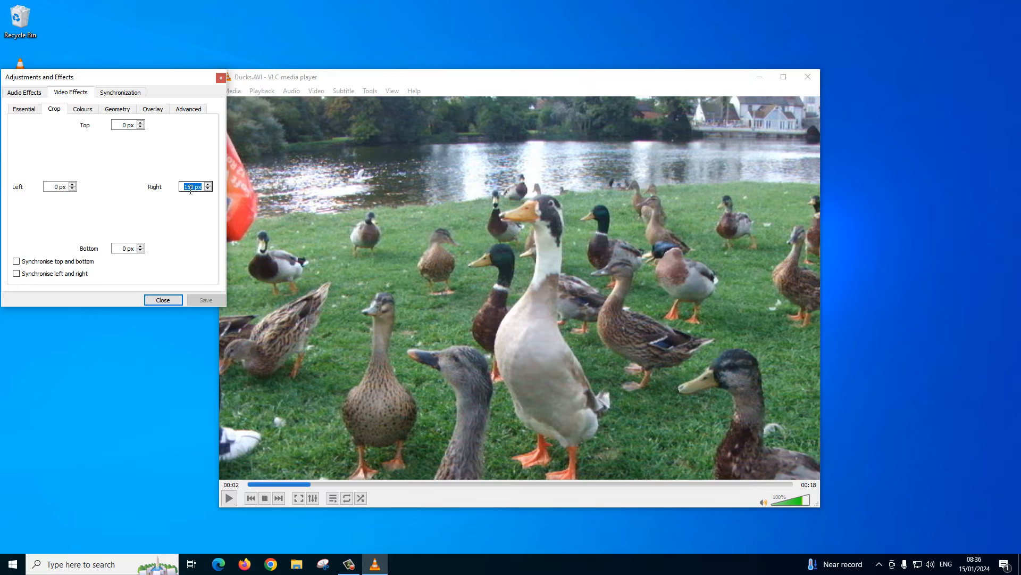
pyautogui.click(205, 184)
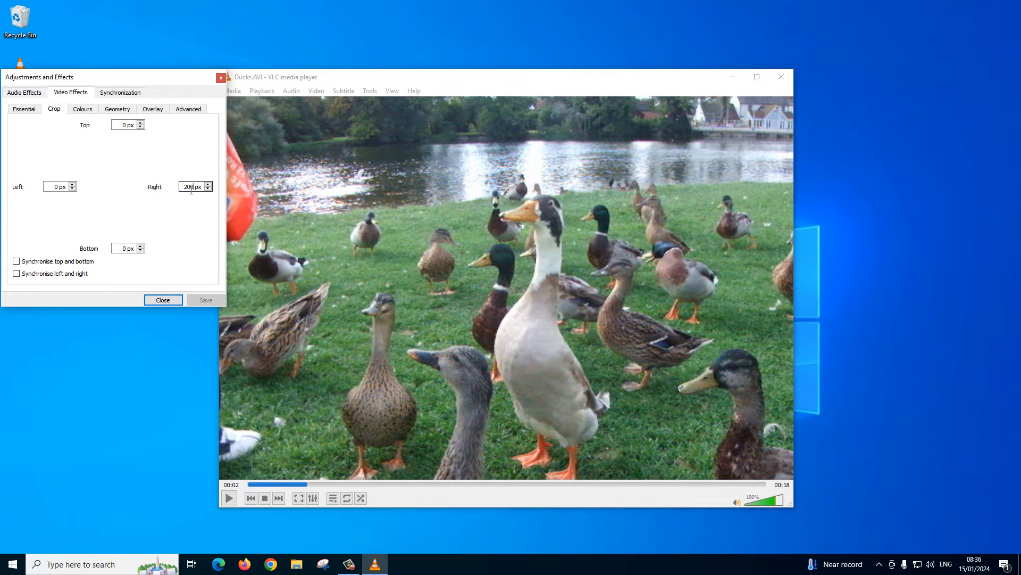
pyautogui.tripleClick(56, 186)
pyautogui.write('200')
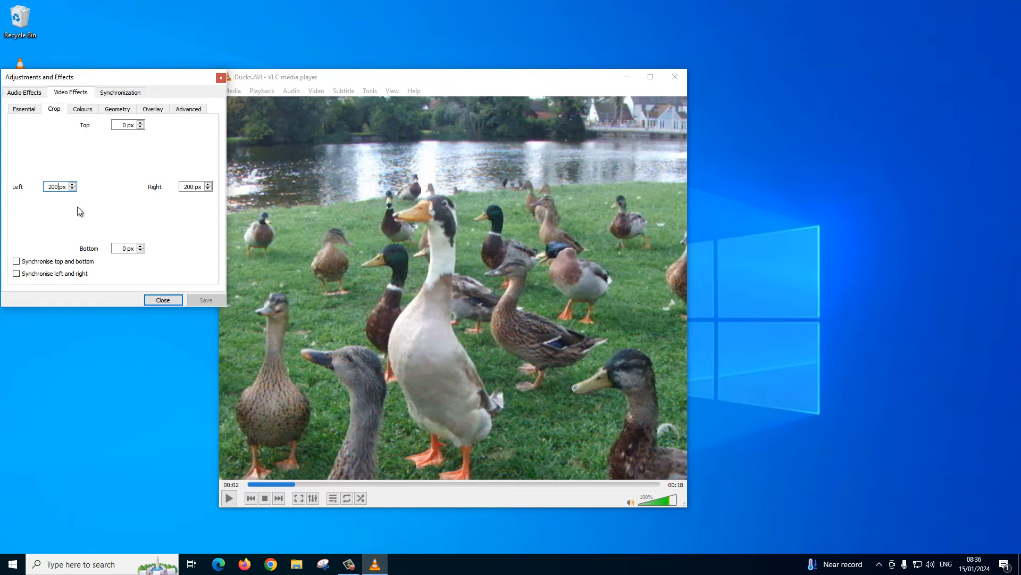
pyautogui.moveTo(84, 213)
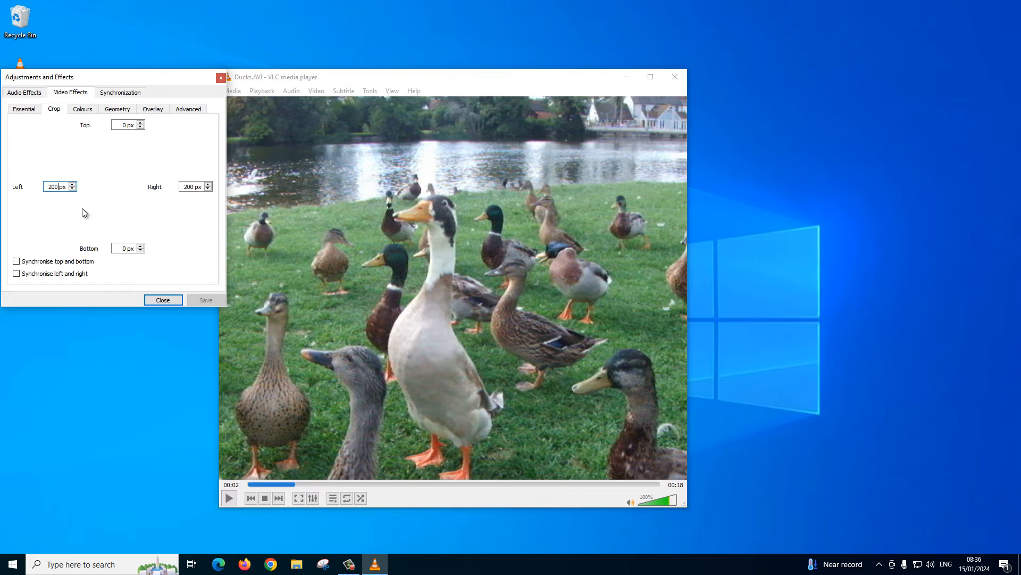
pyautogui.click(126, 125)
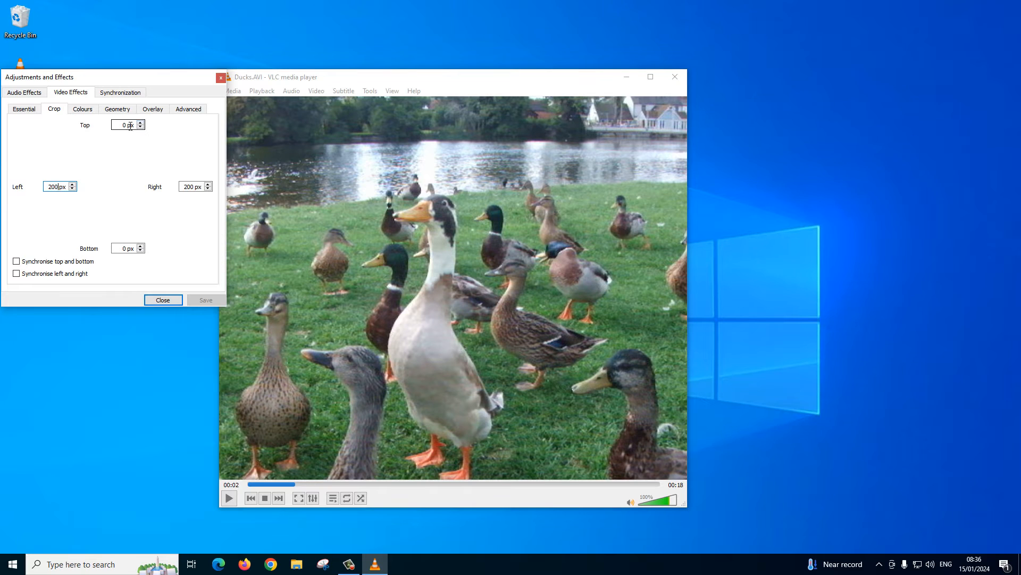
# Set the top crop to 100 px alongside 200 px left, then close the effects window.
pyautogui.click(124, 124)
pyautogui.write('100')
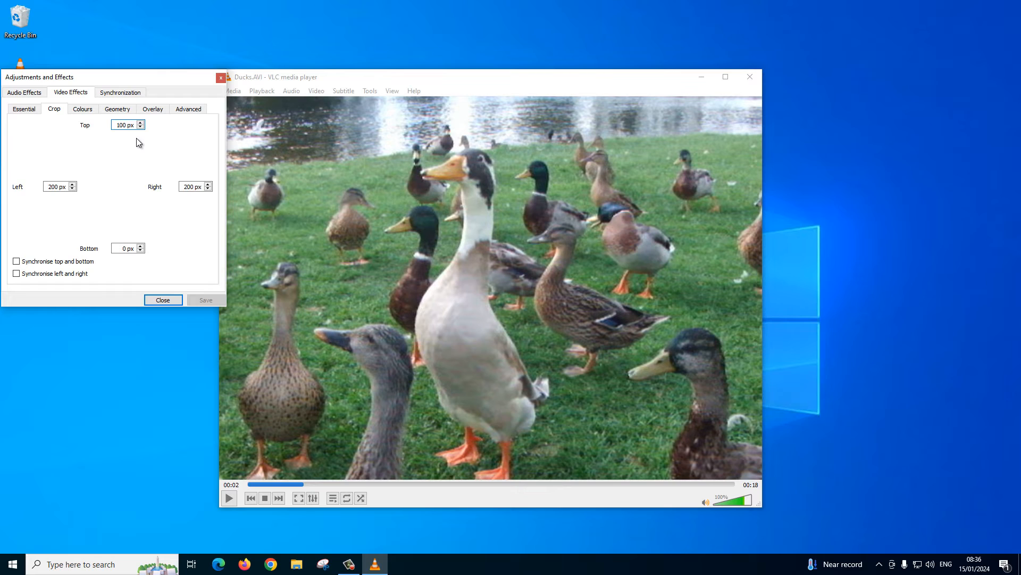
pyautogui.moveTo(139, 160)
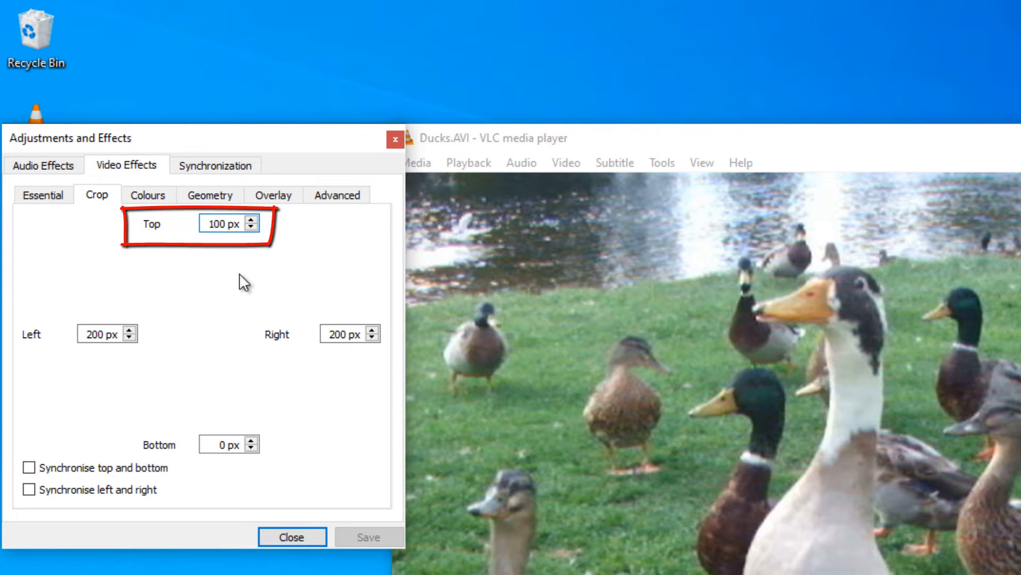
pyautogui.click(101, 333)
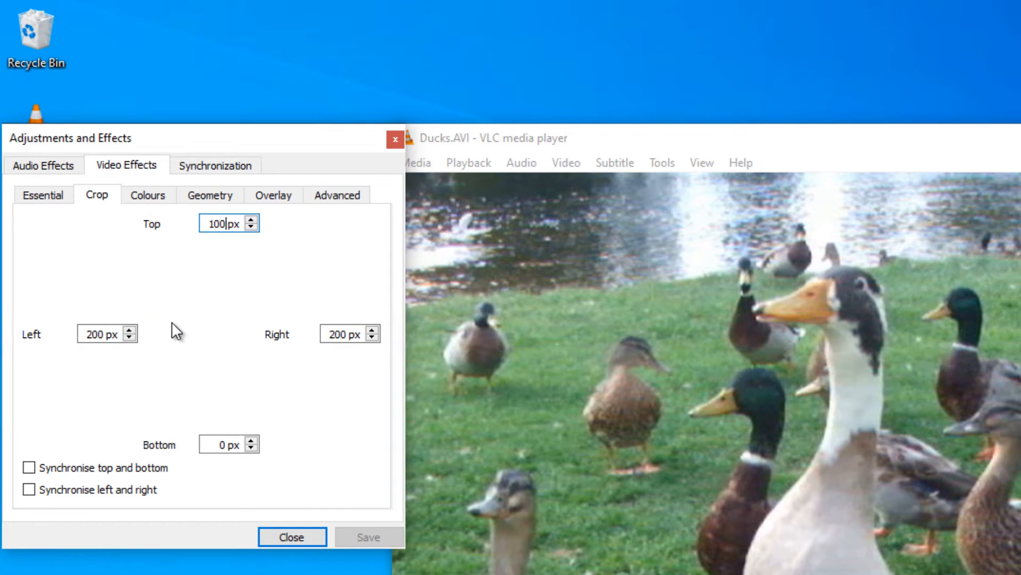
pyautogui.moveTo(203, 391)
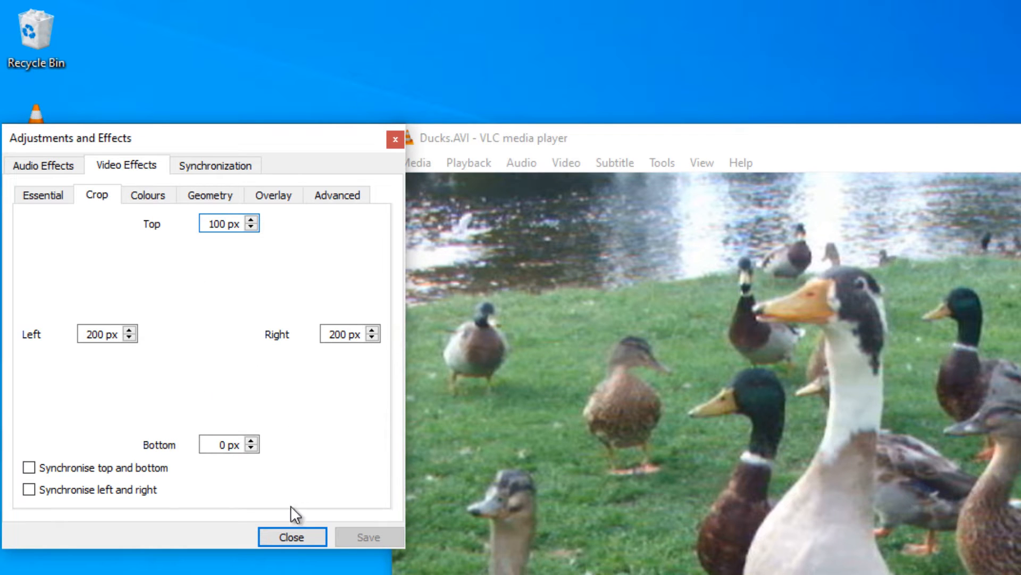
pyautogui.click(291, 536)
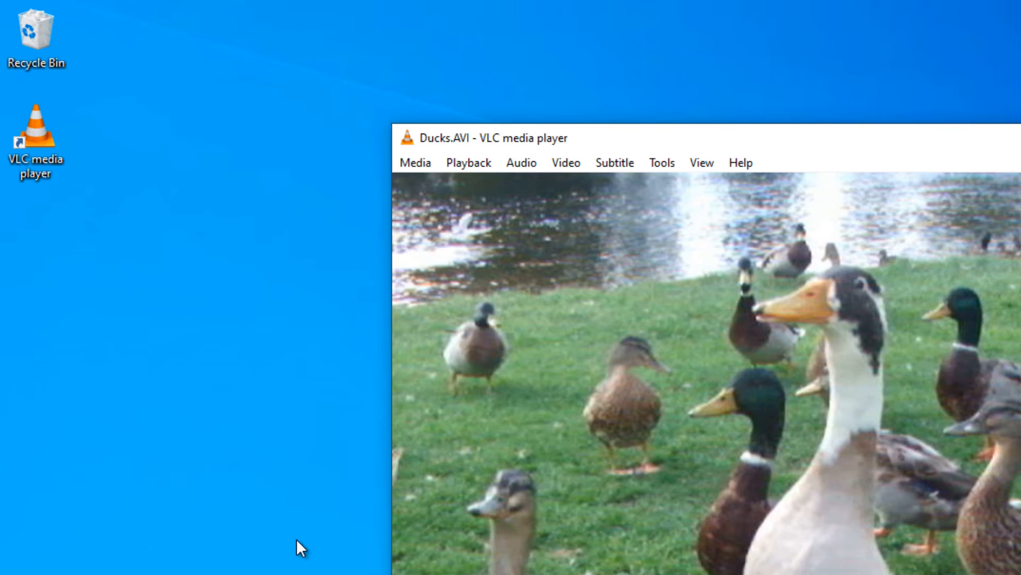
pyautogui.moveTo(680, 184)
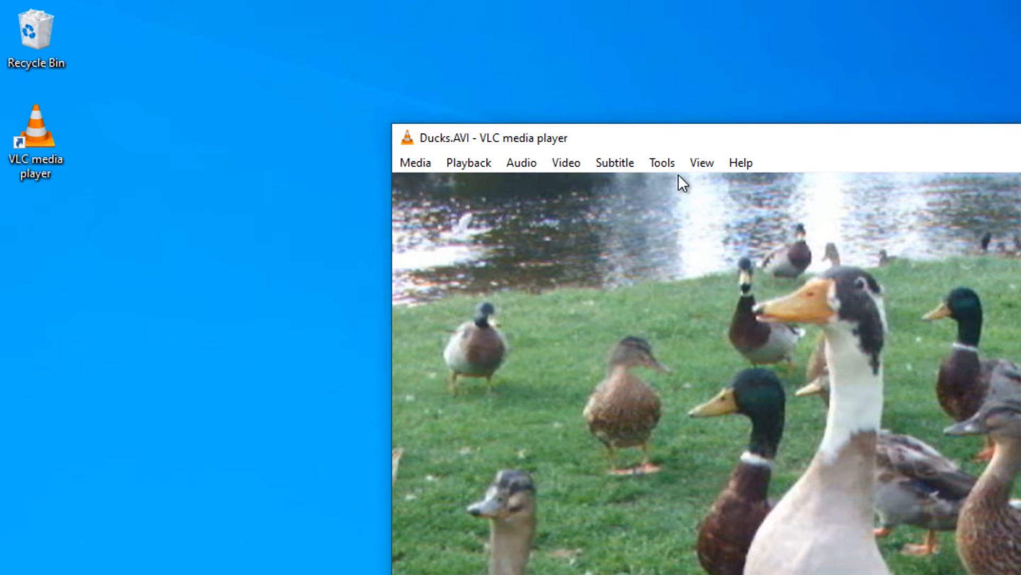
# Bring up Preferences from the Tools menu and switch to the Show settings: All view.
pyautogui.click(661, 162)
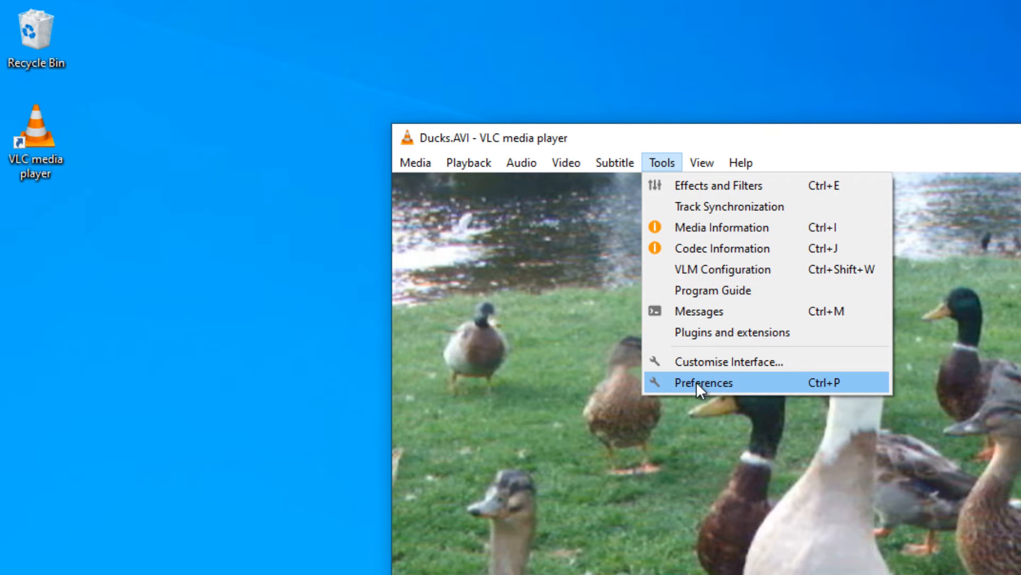
pyautogui.click(703, 382)
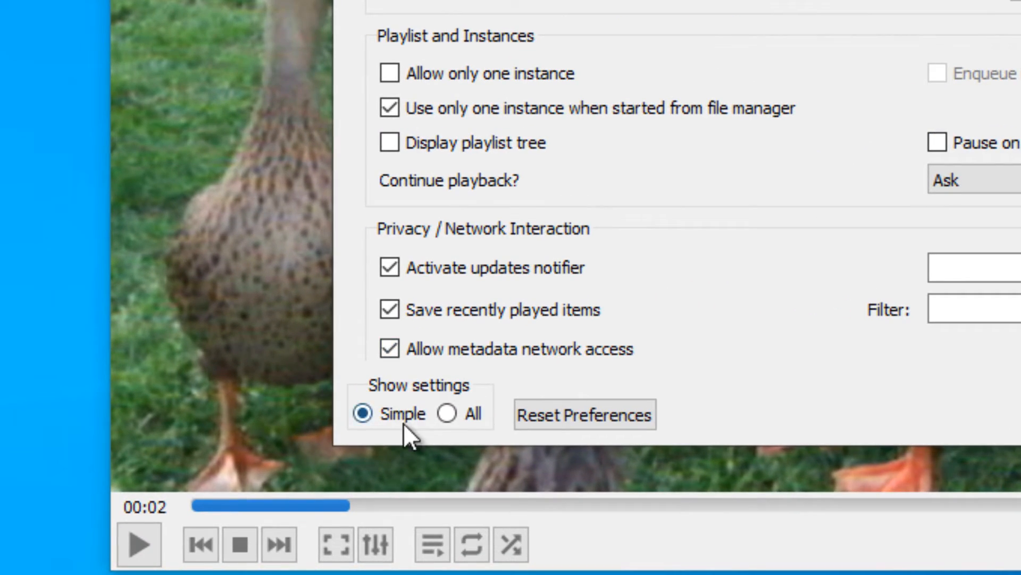
pyautogui.moveTo(447, 413)
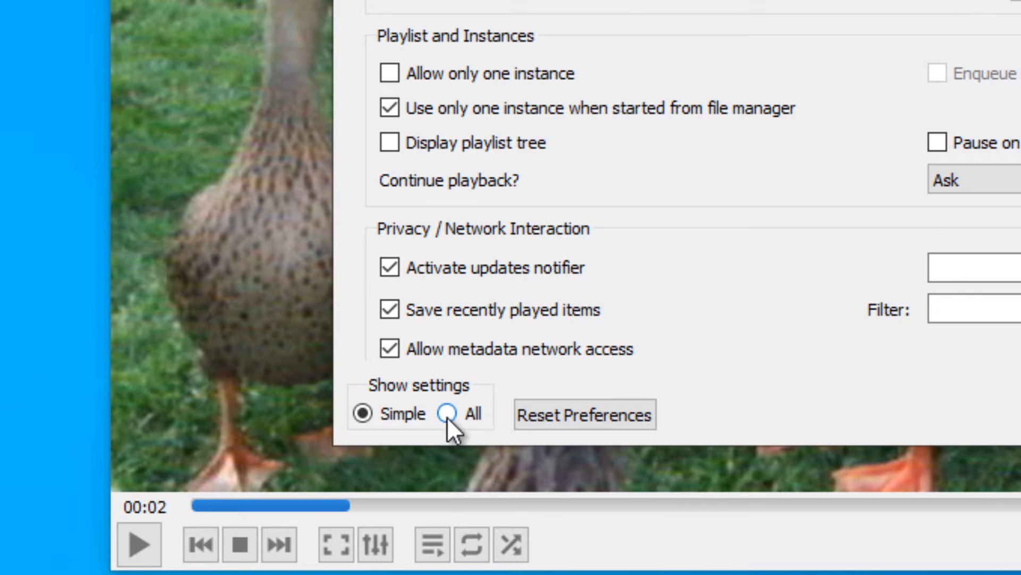
pyautogui.click(447, 413)
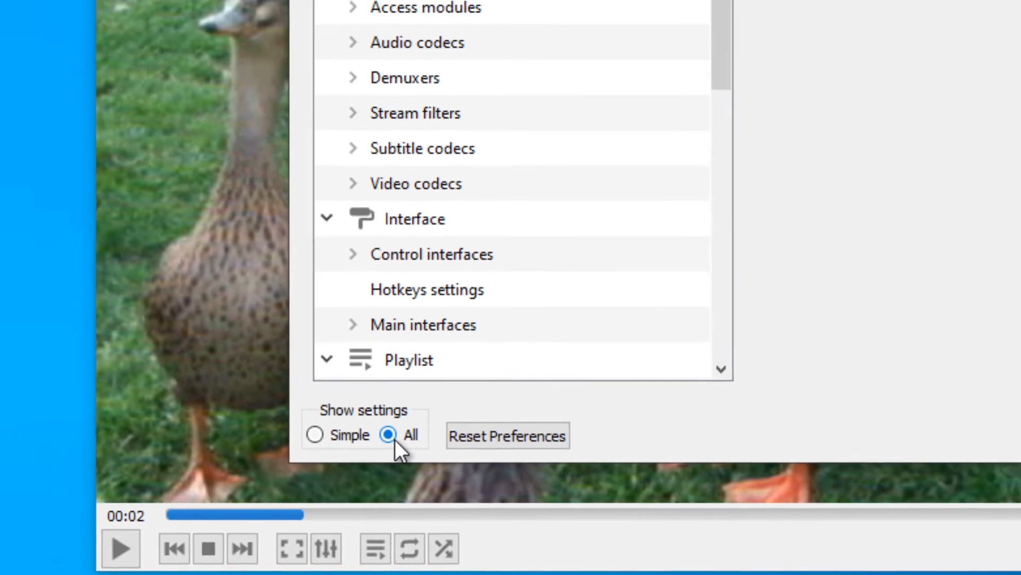
pyautogui.click(390, 434)
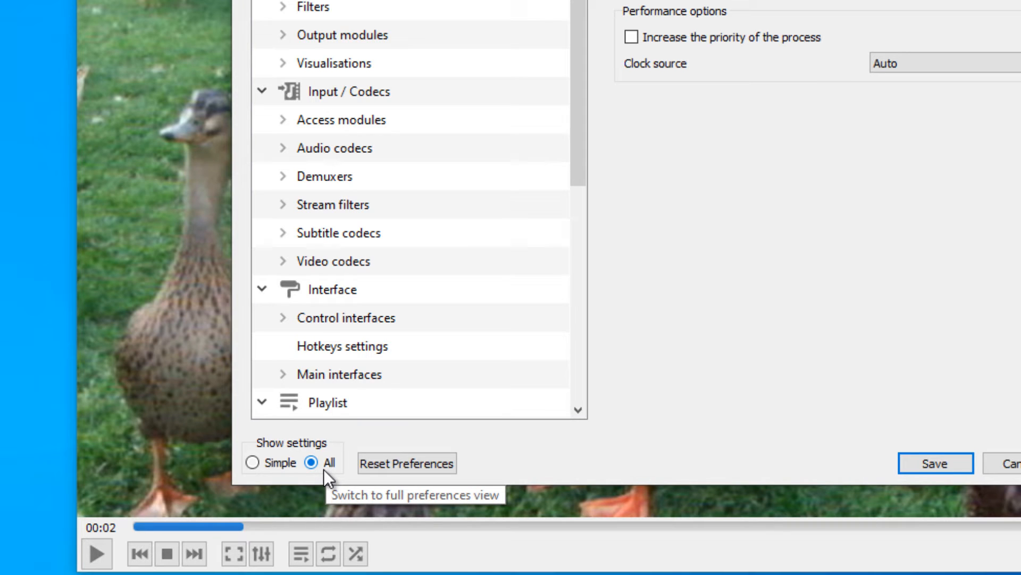
pyautogui.moveTo(580, 191)
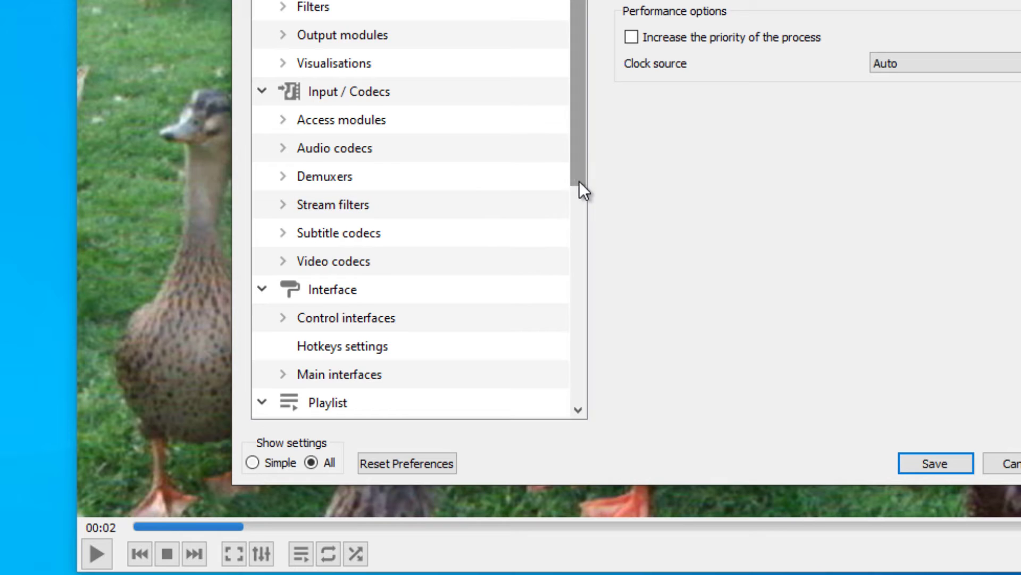
# Expand Video > Filters in the preferences tree and select the Croppadd filter.
pyautogui.scroll(-3)
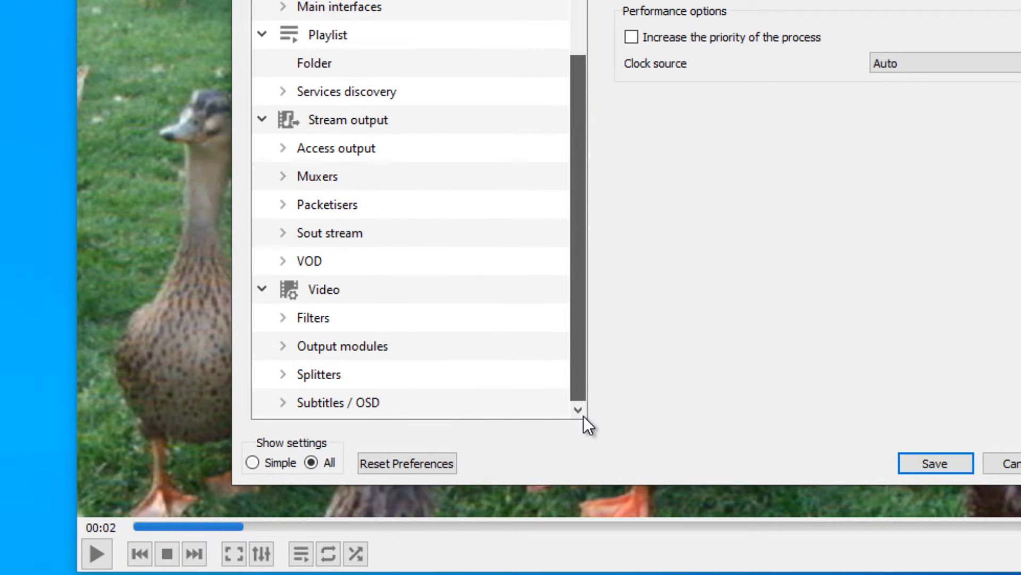
pyautogui.click(324, 289)
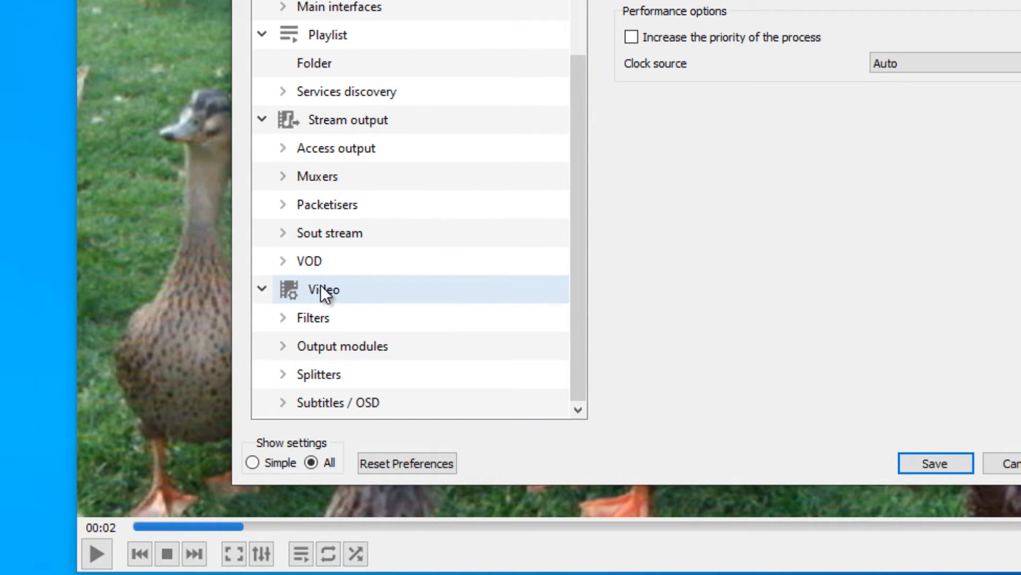
pyautogui.click(283, 317)
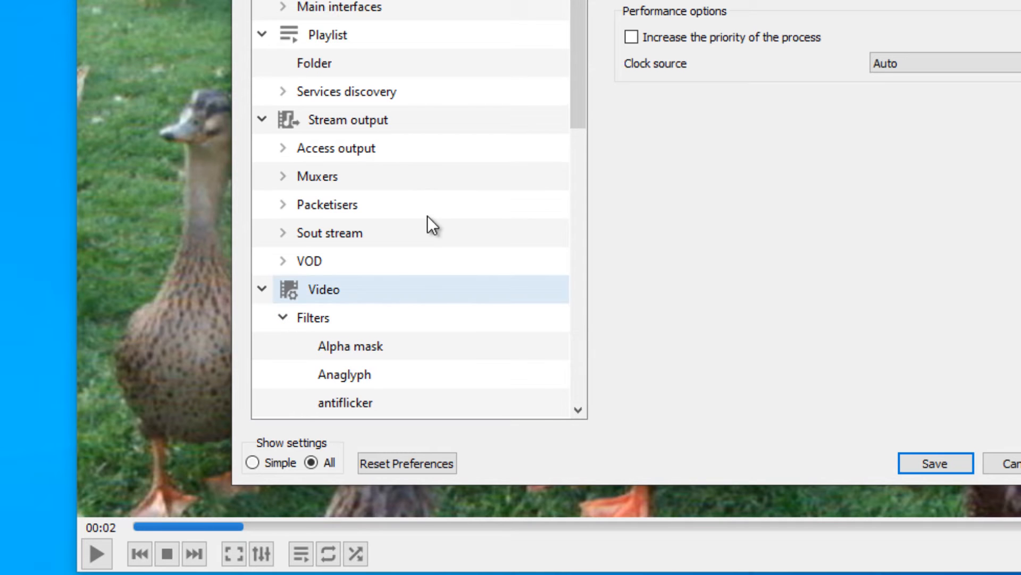
pyautogui.scroll(-3)
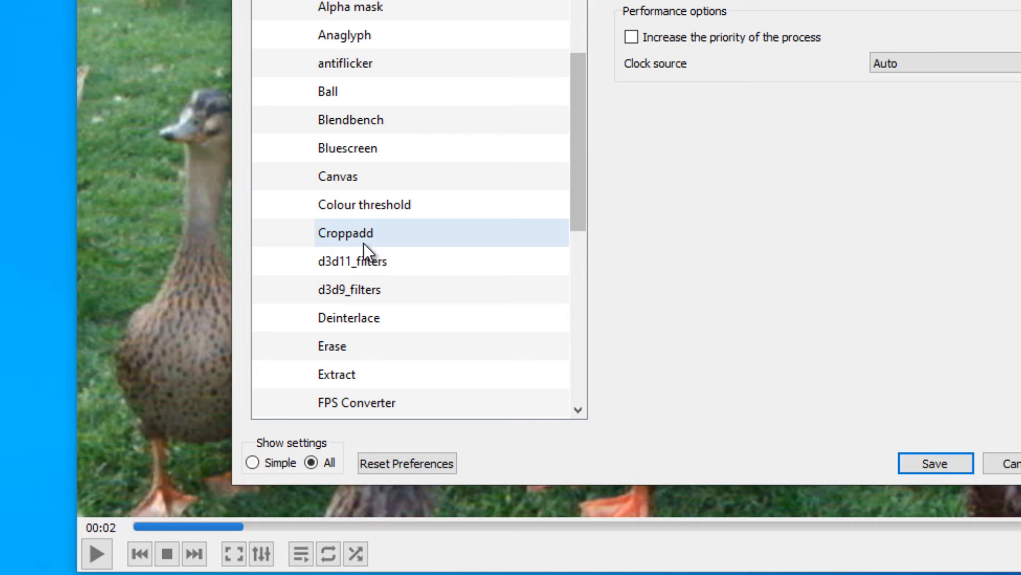
pyautogui.click(346, 233)
pyautogui.write('100')
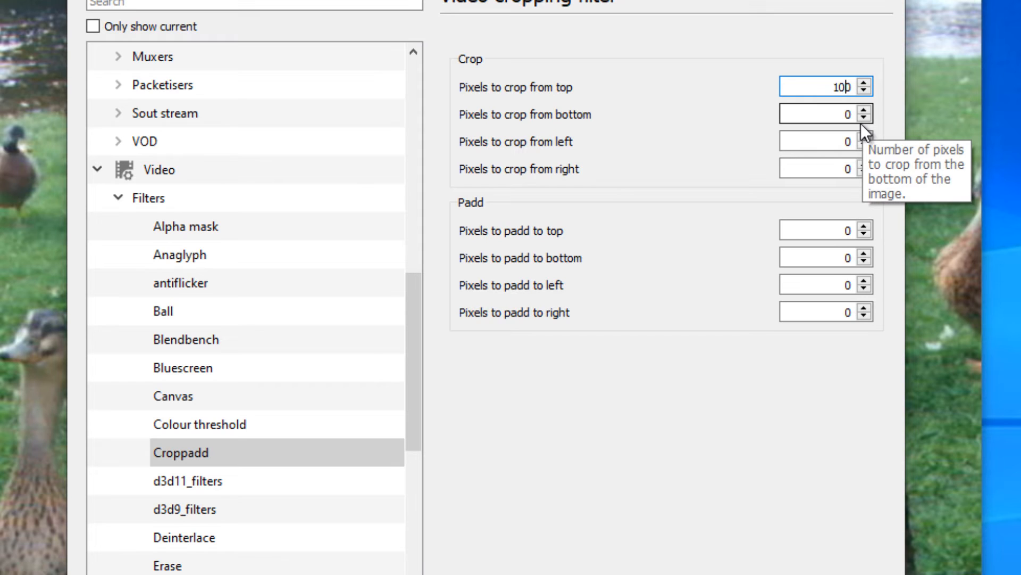
pyautogui.moveTo(828, 132)
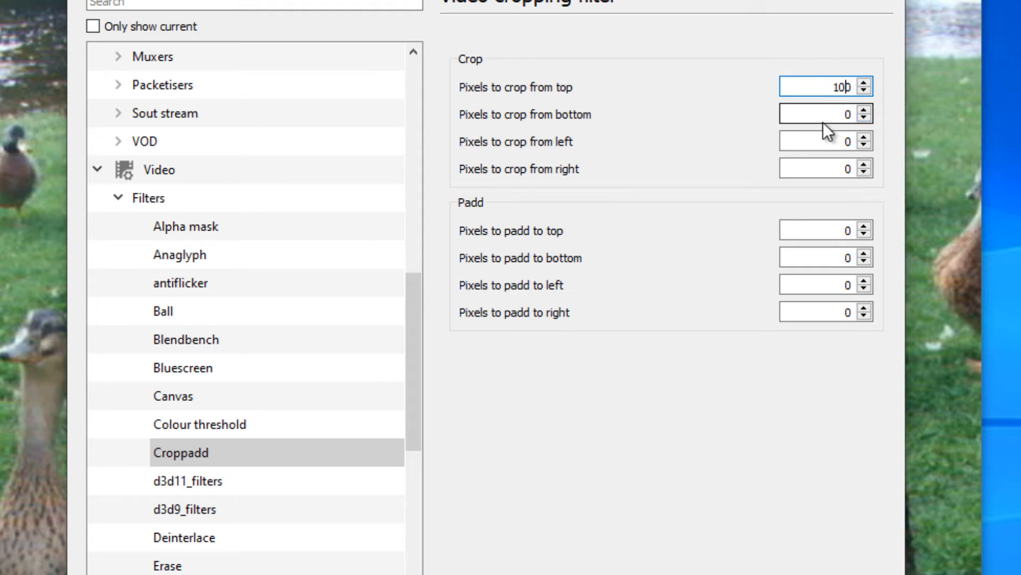
# Set Croppadd to crop 100 px from the top and 200 px from left and right.
pyautogui.click(820, 141)
pyautogui.write('200')
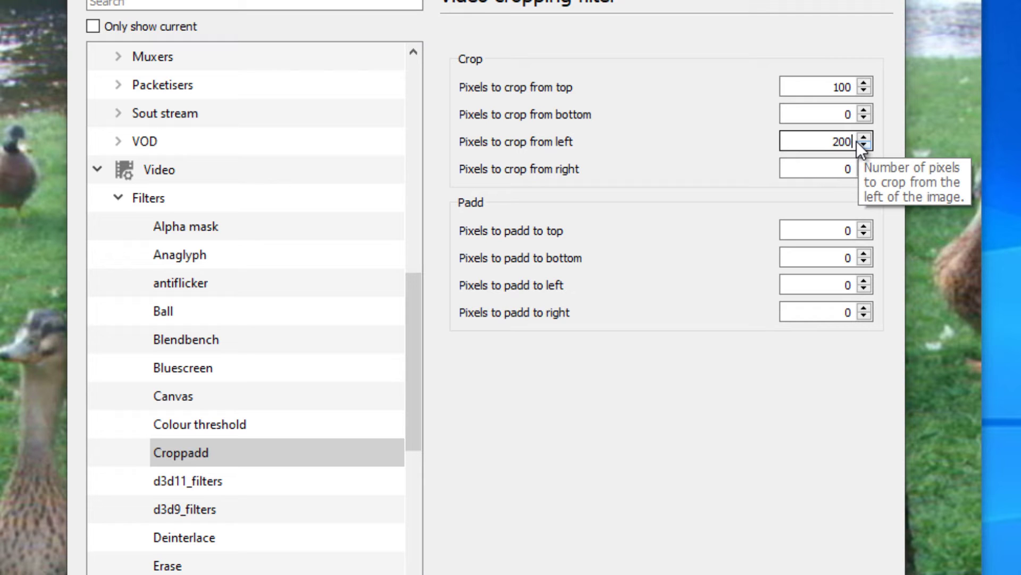
pyautogui.click(821, 169)
pyautogui.write('200')
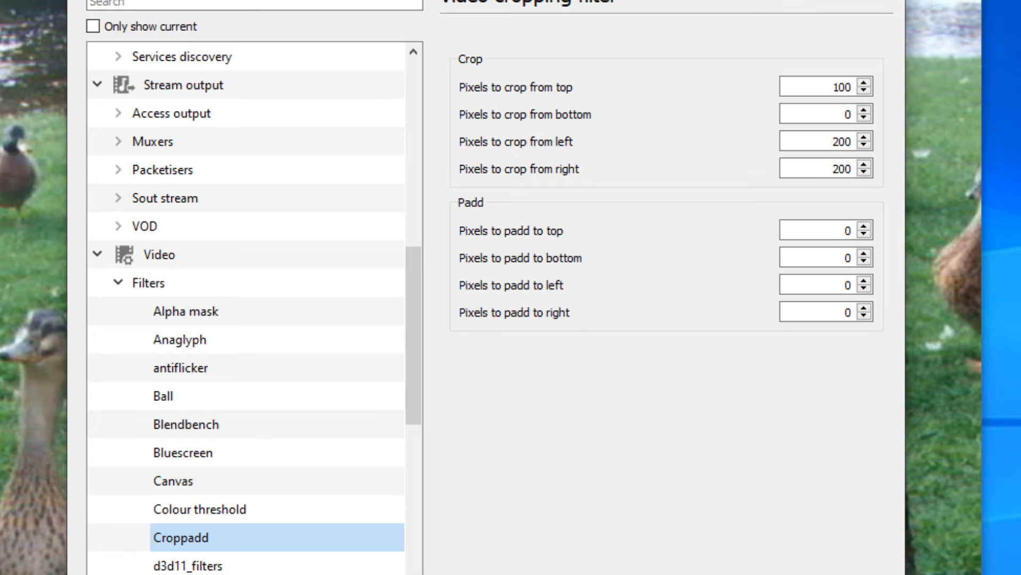
pyautogui.moveTo(400, 321)
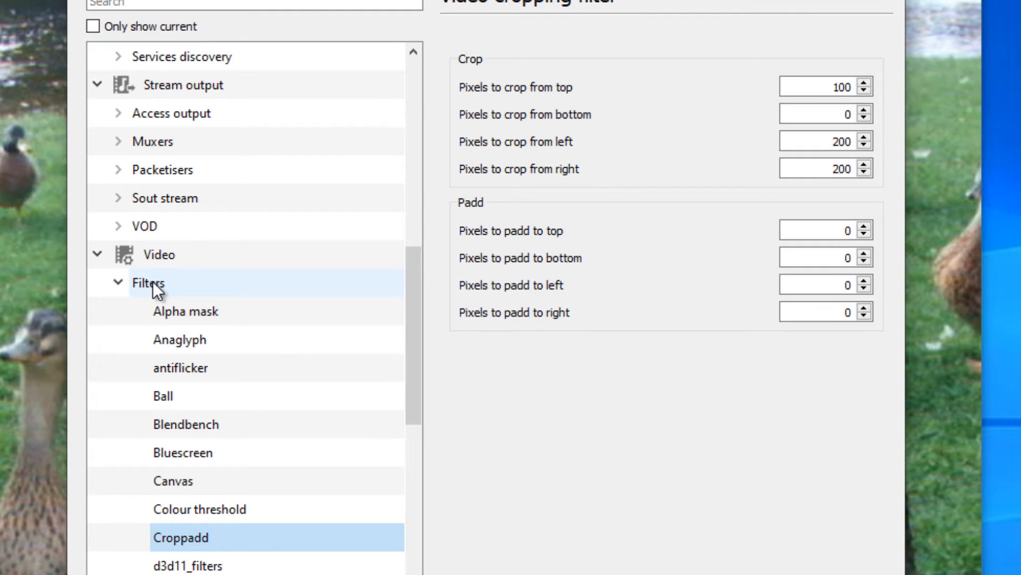
# Enable the Video cropping filter on the Video > Filters preferences page.
pyautogui.click(149, 283)
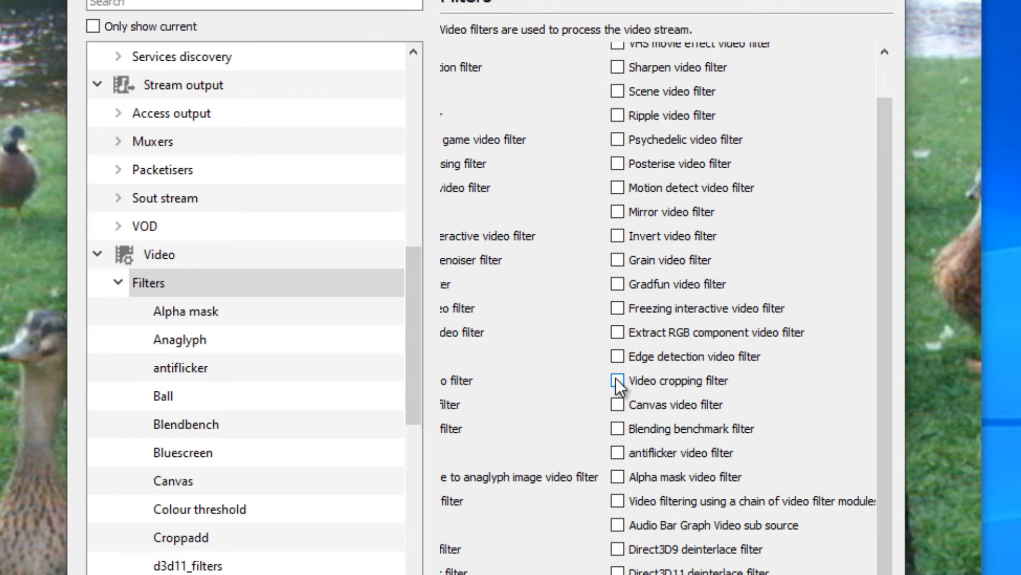
pyautogui.click(617, 381)
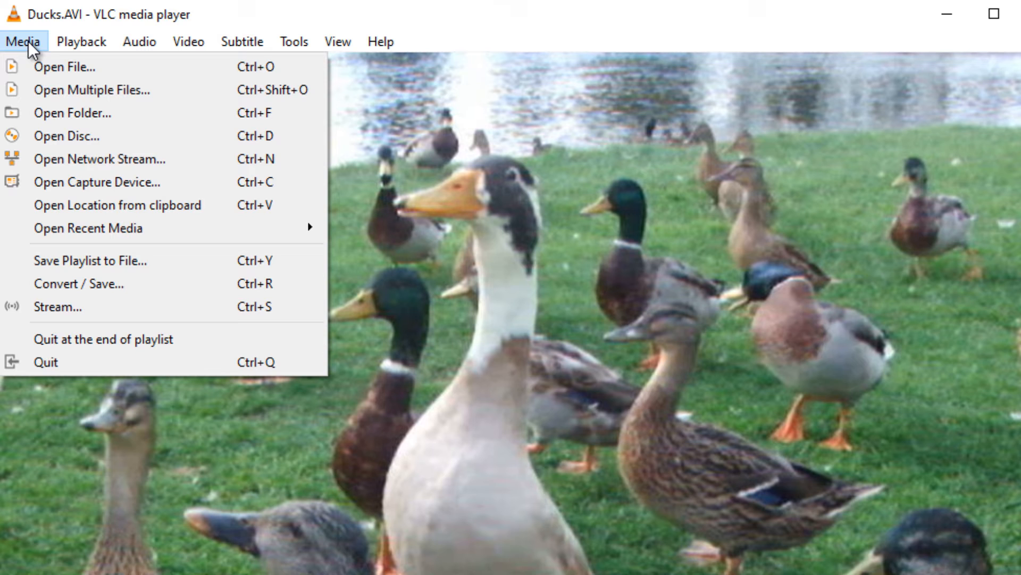
pyautogui.moveTo(97, 283)
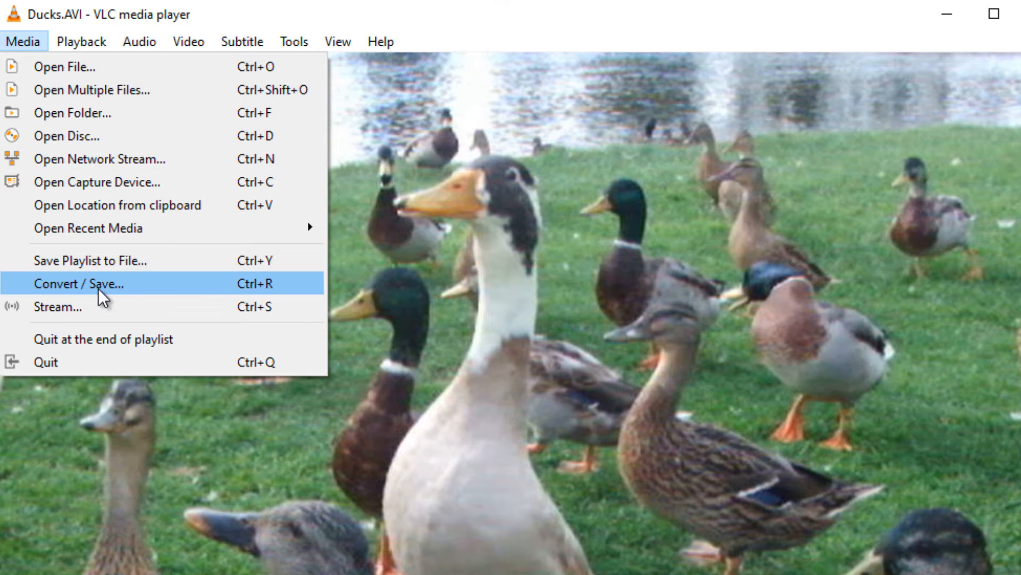
# Start Convert / Save and add Ducks.AVI from the Desktop as the source file.
pyautogui.click(77, 283)
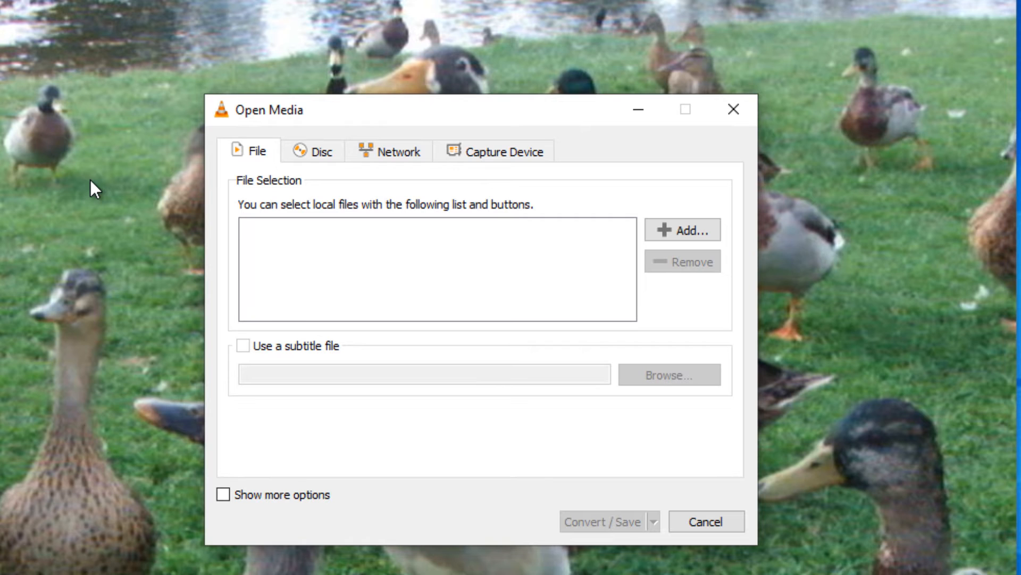
pyautogui.moveTo(682, 230)
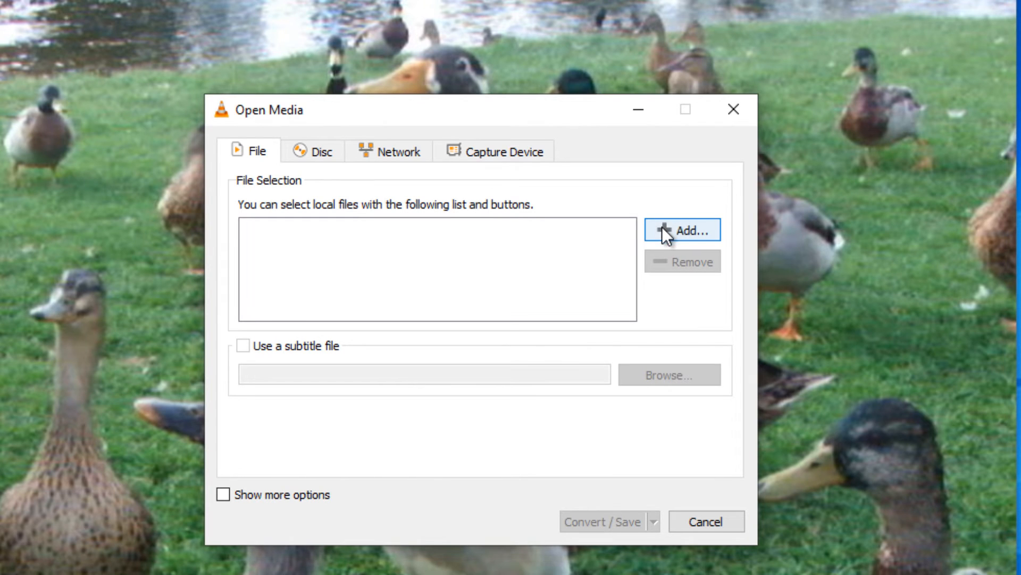
pyautogui.click(683, 230)
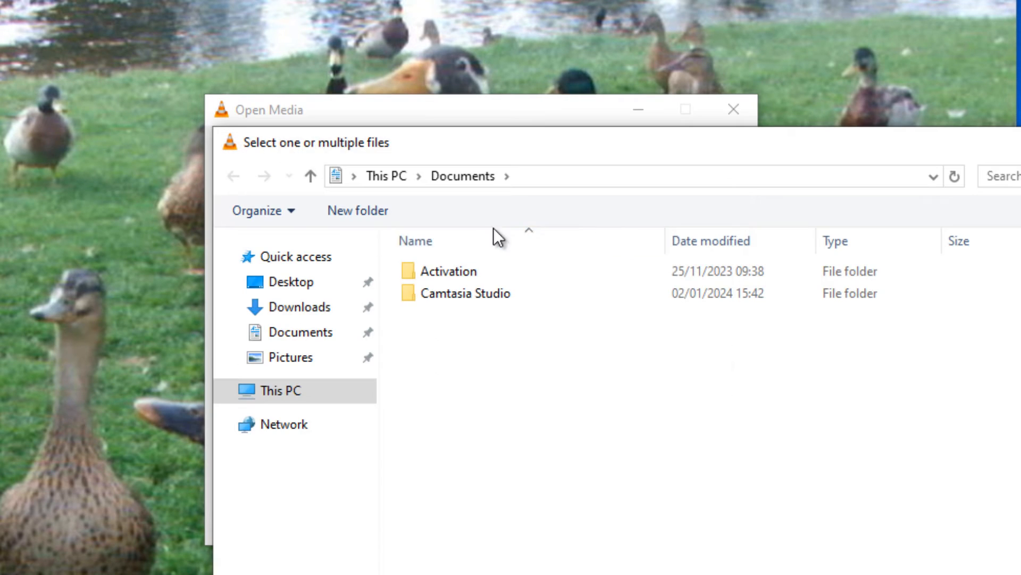
pyautogui.click(292, 281)
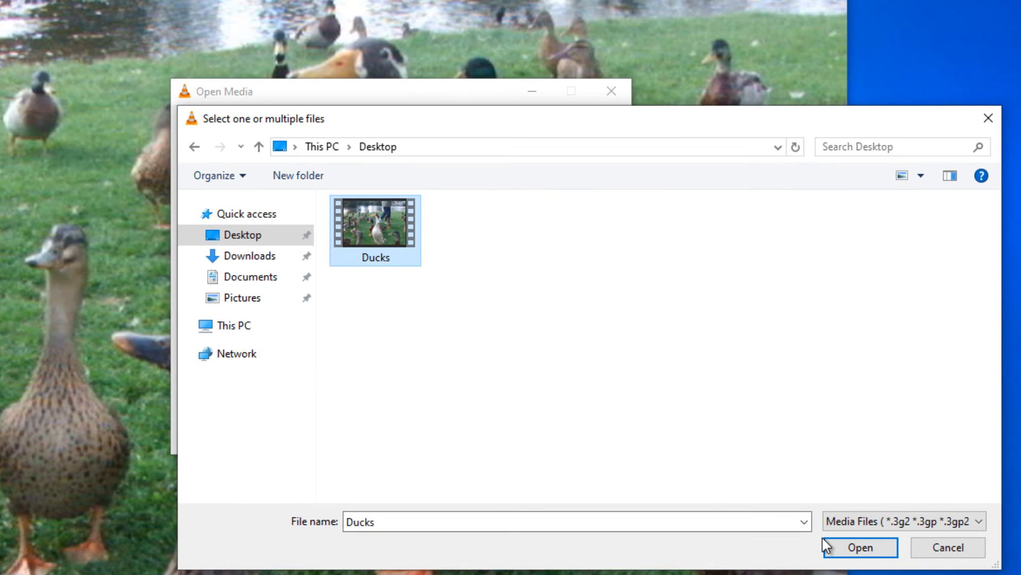
pyautogui.click(860, 547)
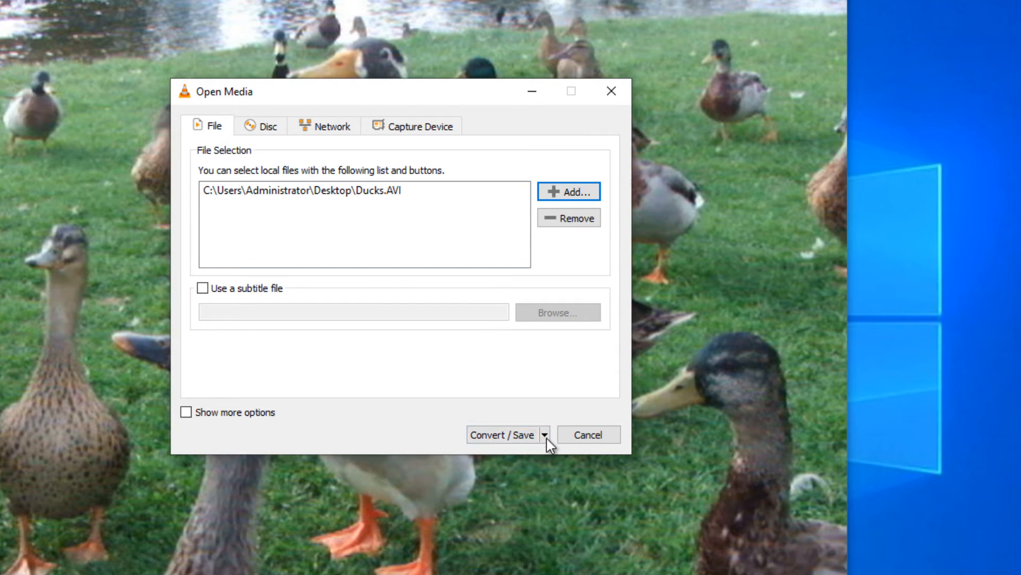
# Choose Convert from the Convert / Save options to reach the conversion settings.
pyautogui.click(545, 434)
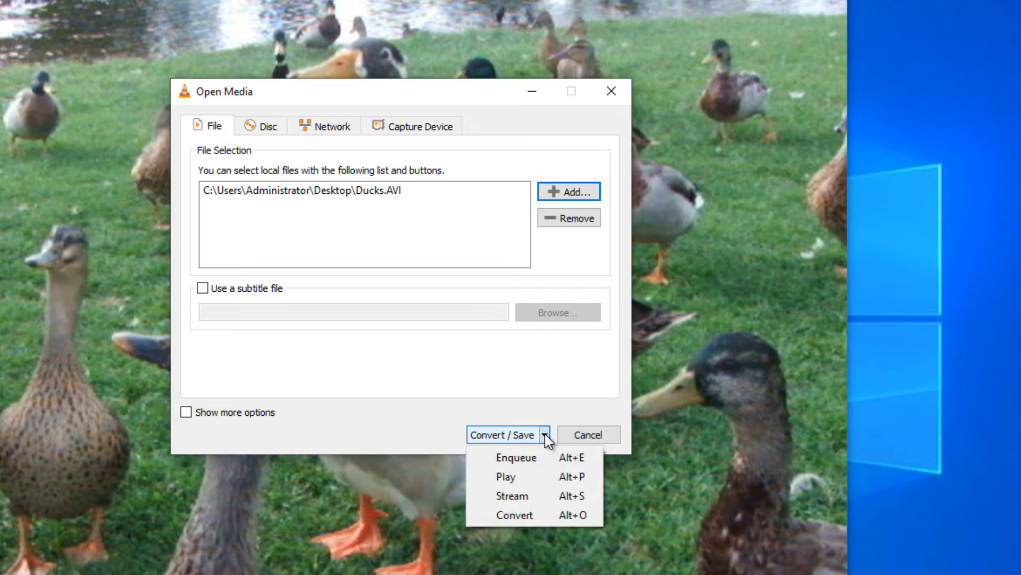
pyautogui.moveTo(515, 515)
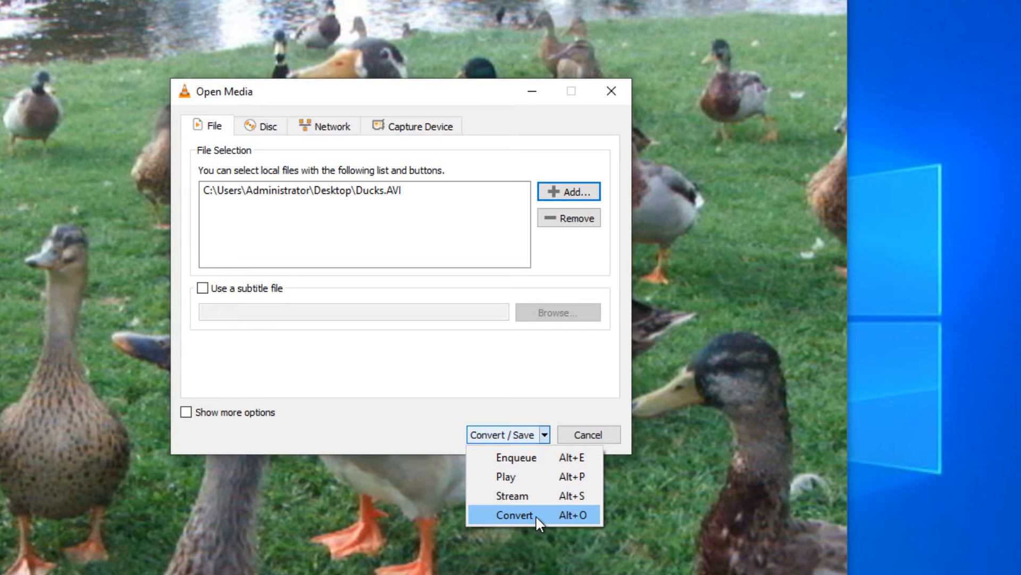
pyautogui.click(515, 515)
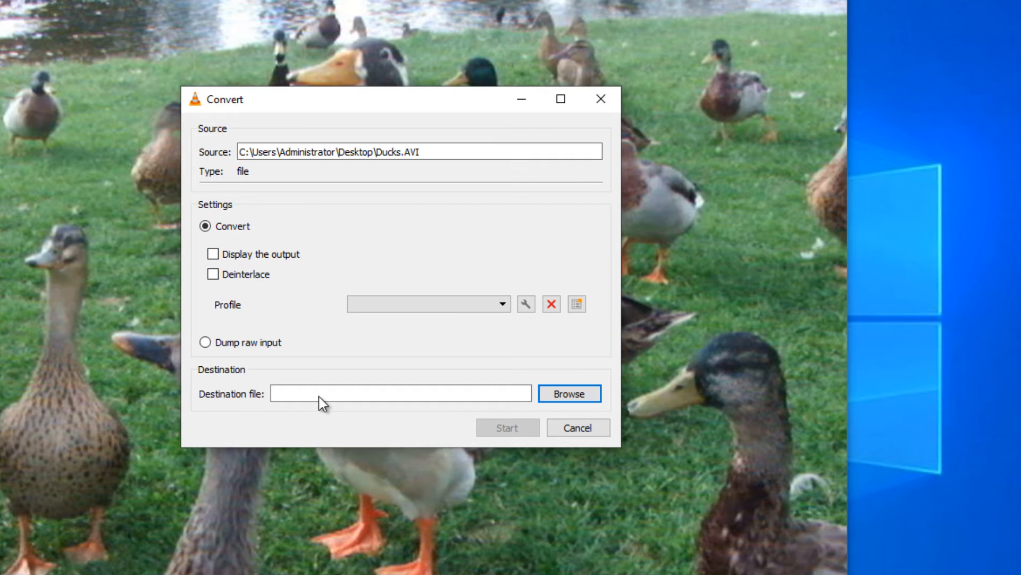
# Set the destination file to DucksCrop.mp4 in the Pictures folder.
pyautogui.click(569, 393)
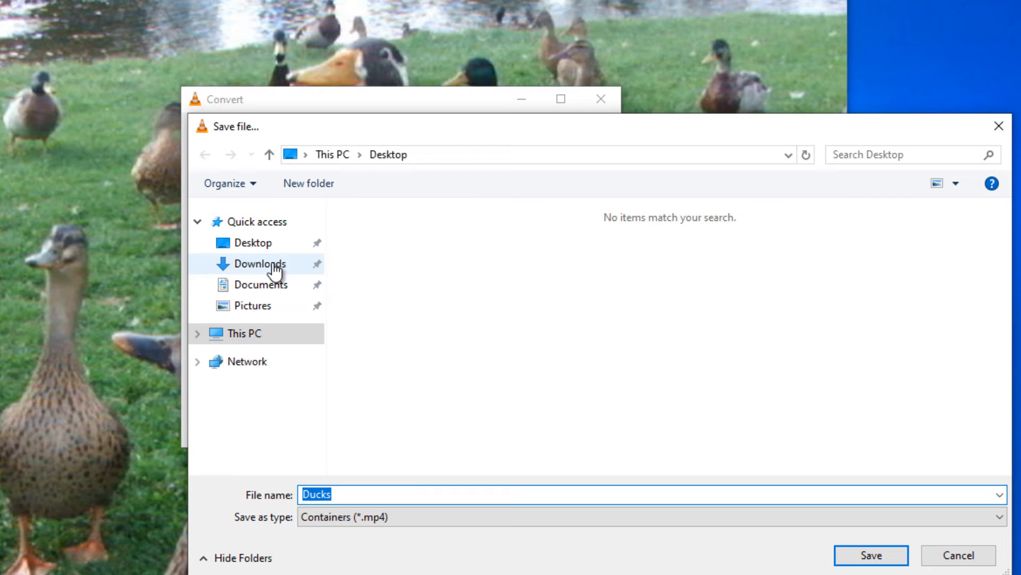
pyautogui.click(252, 305)
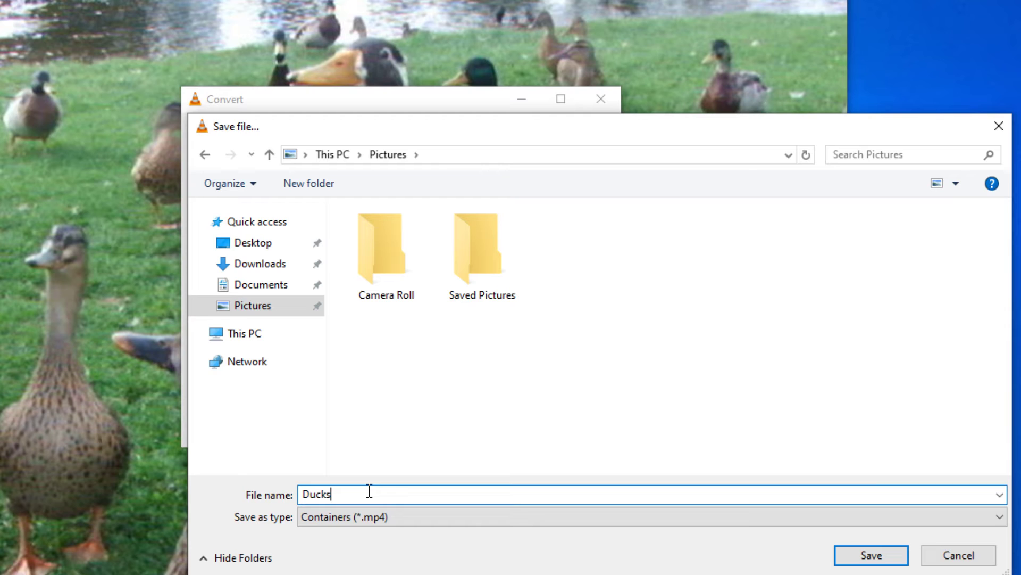
pyautogui.write('Crop')
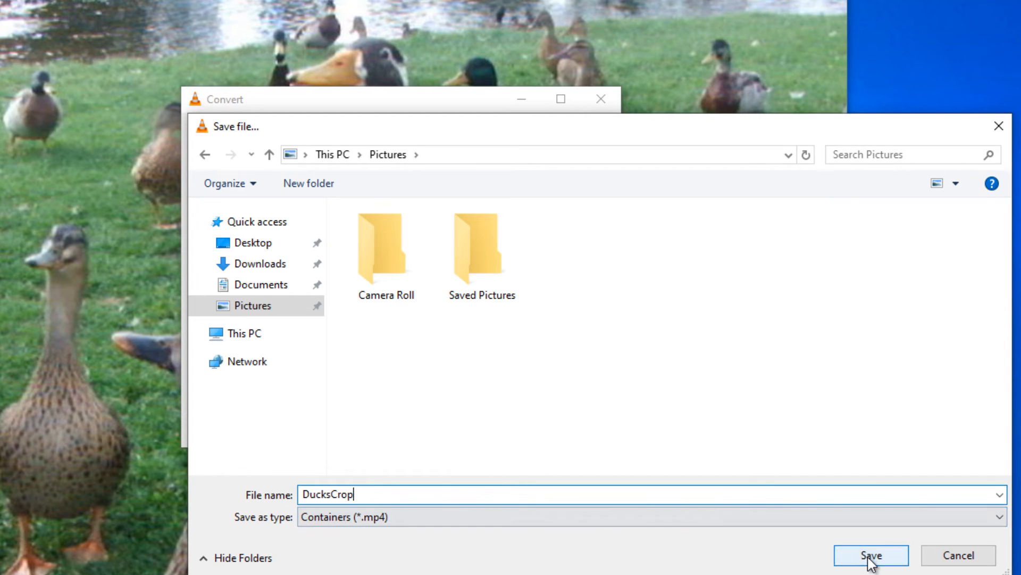
pyautogui.click(871, 555)
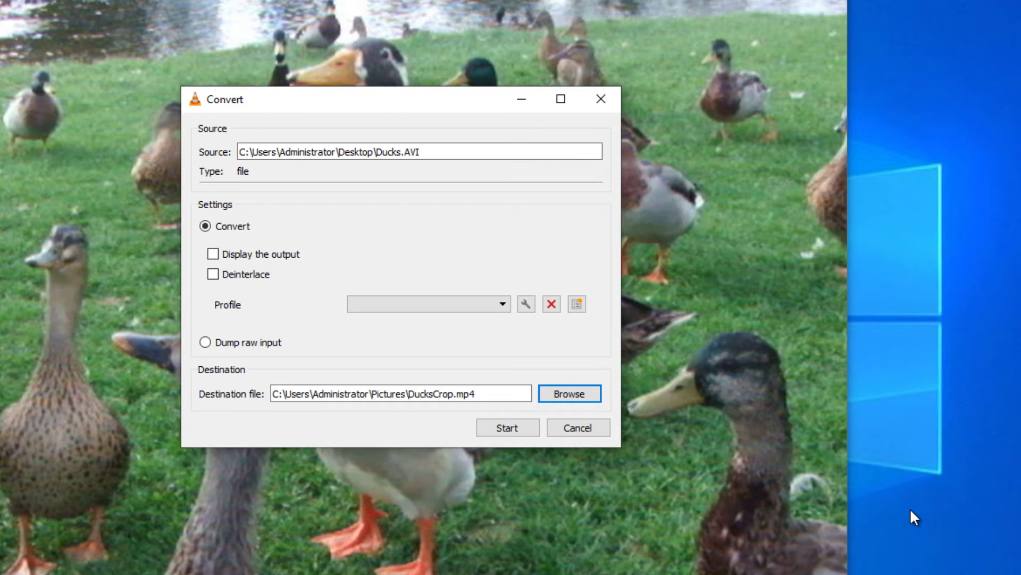
pyautogui.moveTo(377, 346)
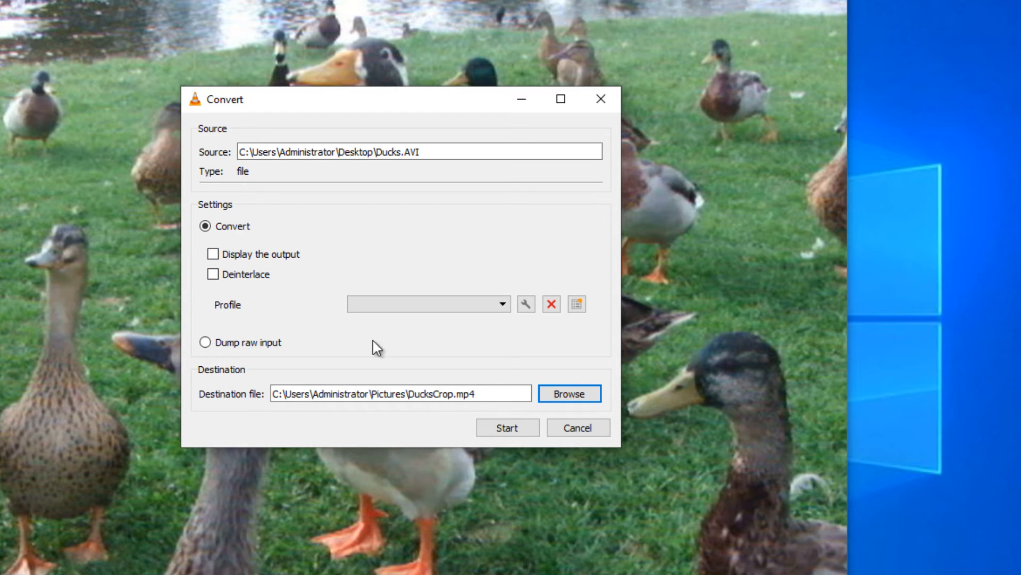
# Select the Video - H.264 + MP3 (MP4) profile and reach its video codec filters.
pyautogui.click(501, 303)
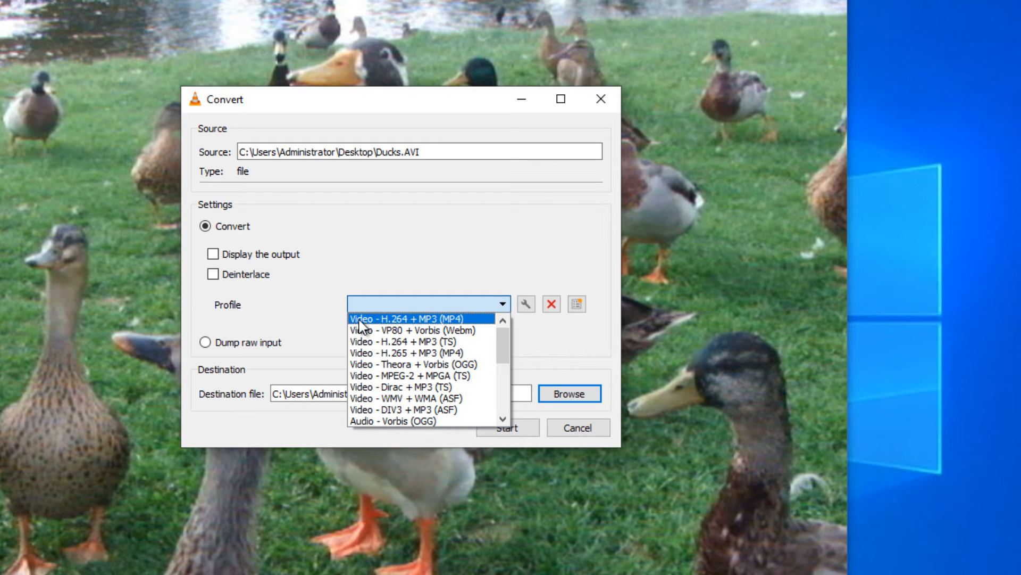
pyautogui.moveTo(405, 324)
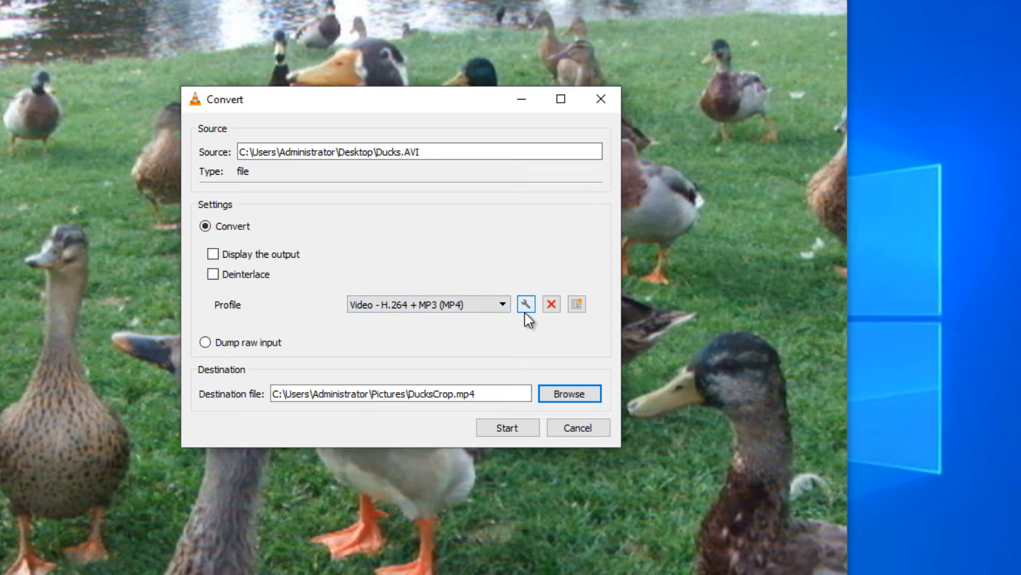
pyautogui.moveTo(525, 311)
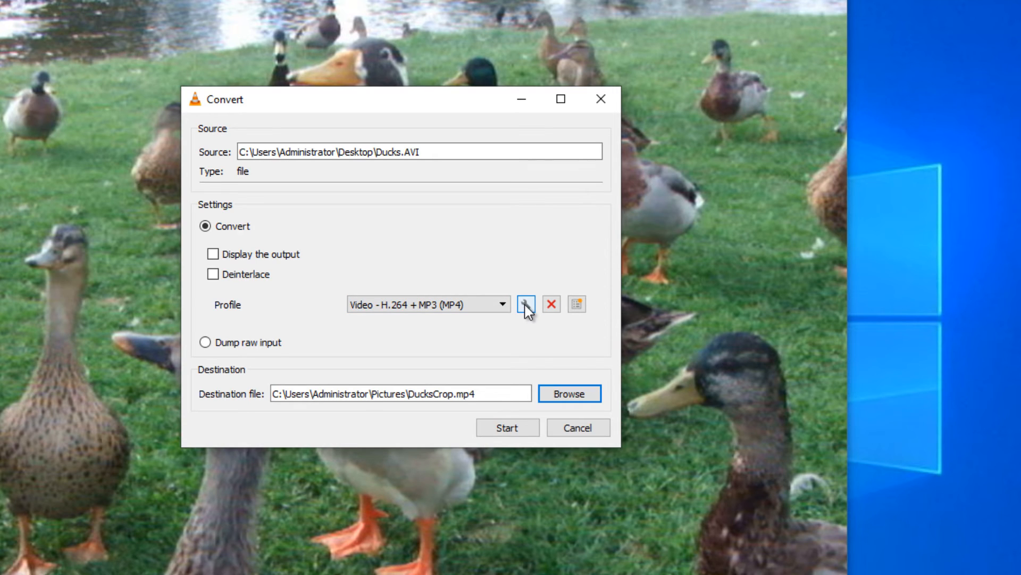
pyautogui.click(525, 303)
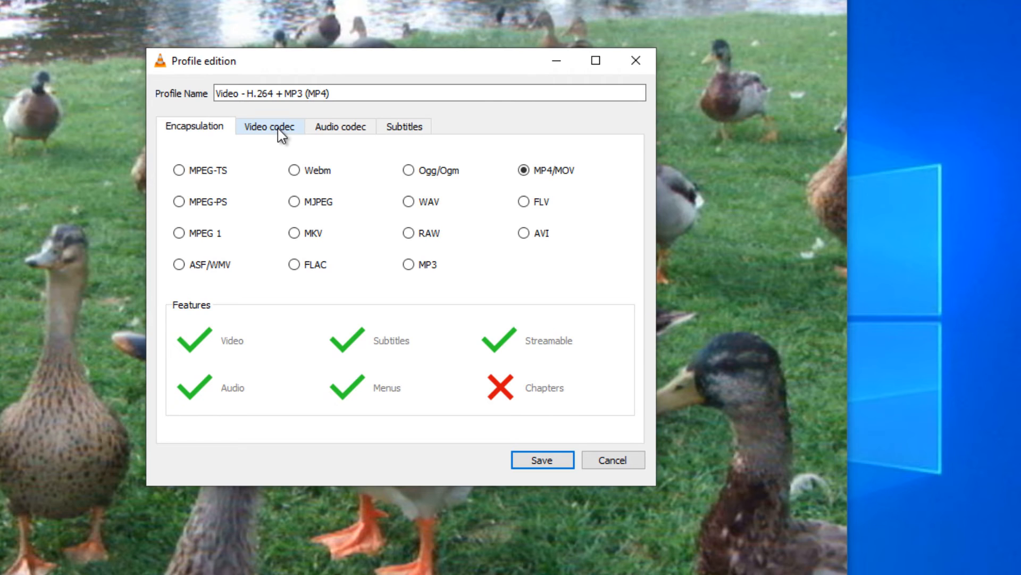
pyautogui.click(268, 125)
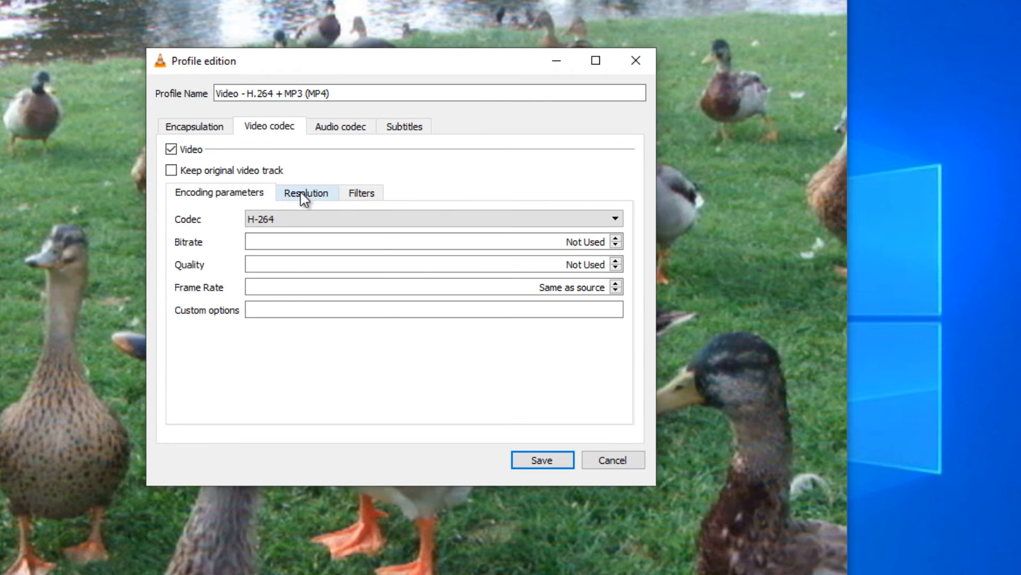
pyautogui.moveTo(361, 193)
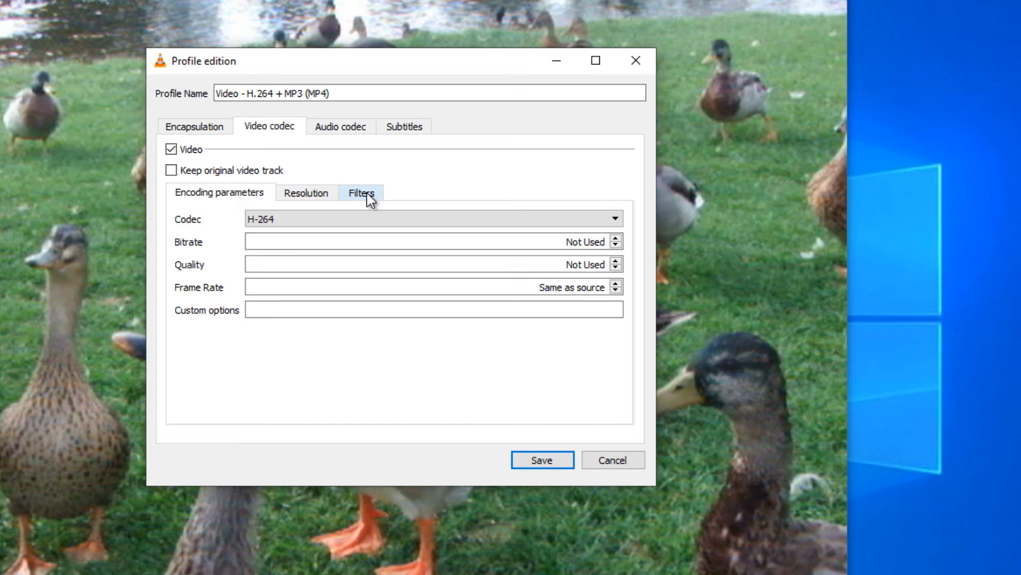
pyautogui.click(361, 193)
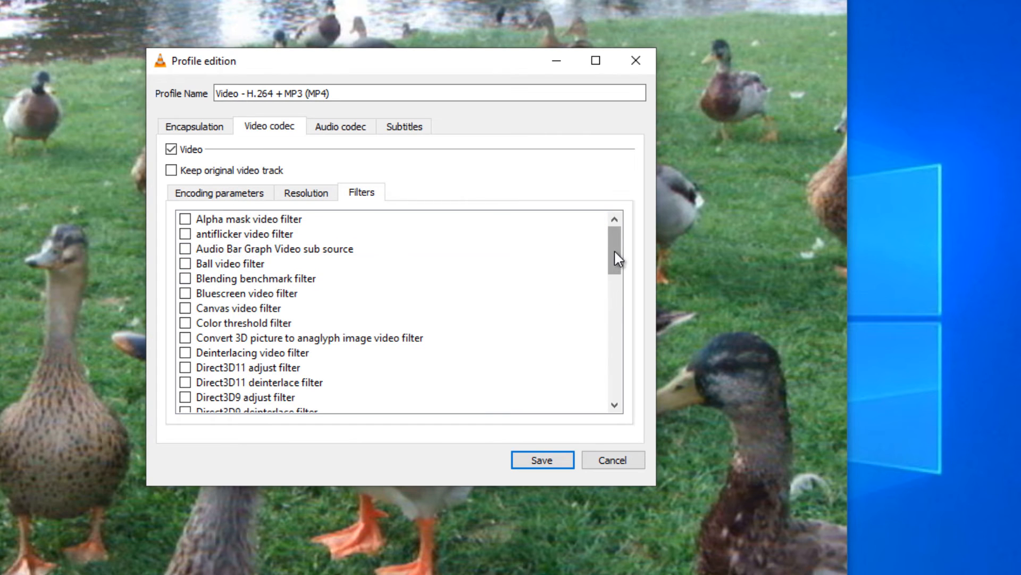
# Enable the Video cropping filter in the profile, then move to its audio codec settings.
pyautogui.scroll(-3)
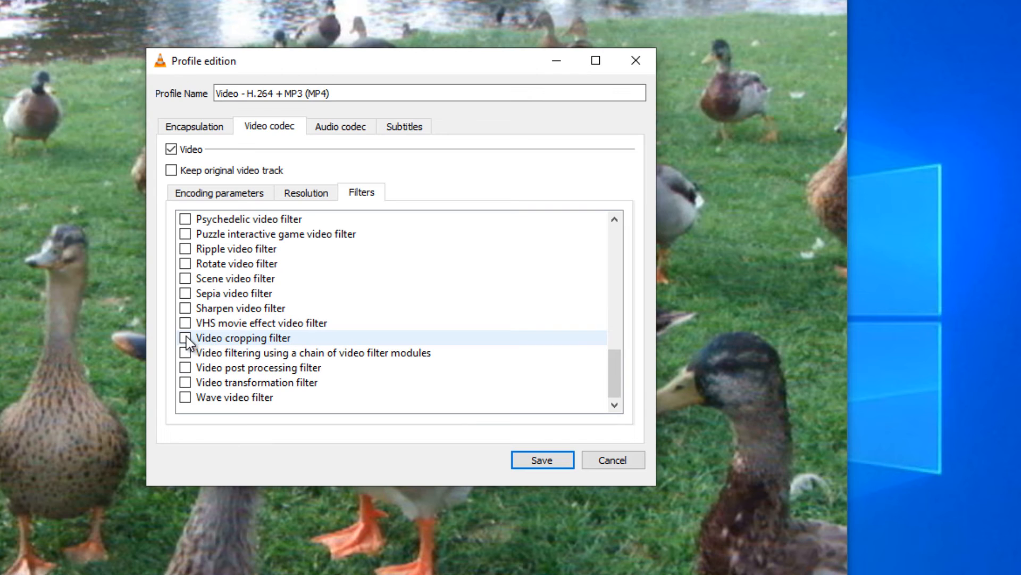
pyautogui.click(186, 337)
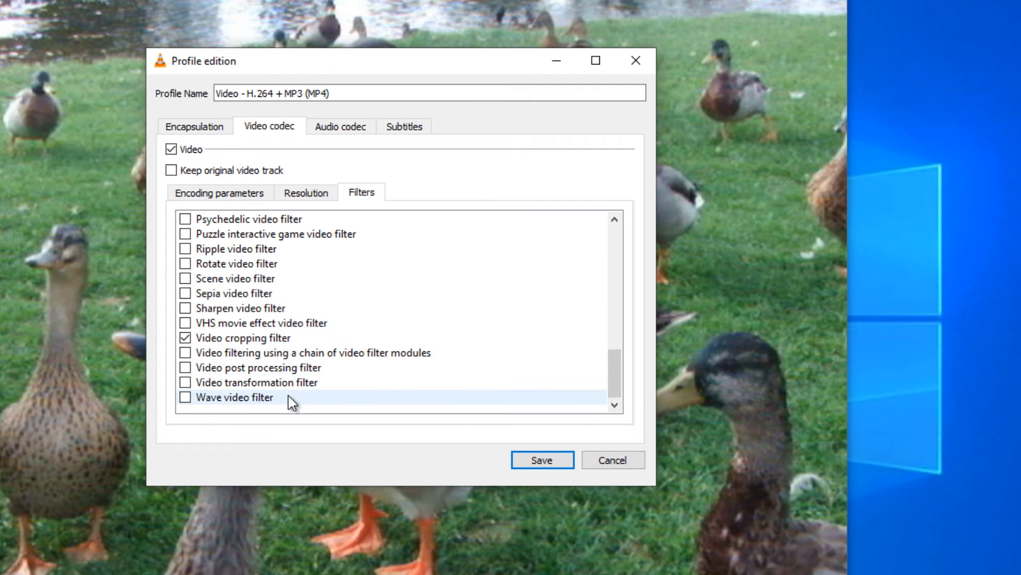
pyautogui.moveTo(298, 402)
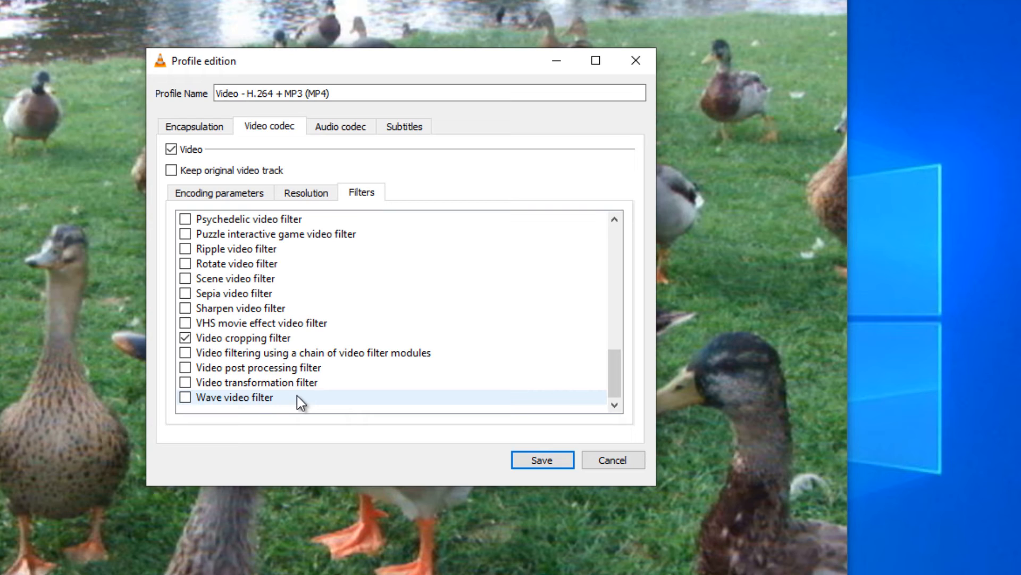
pyautogui.click(339, 127)
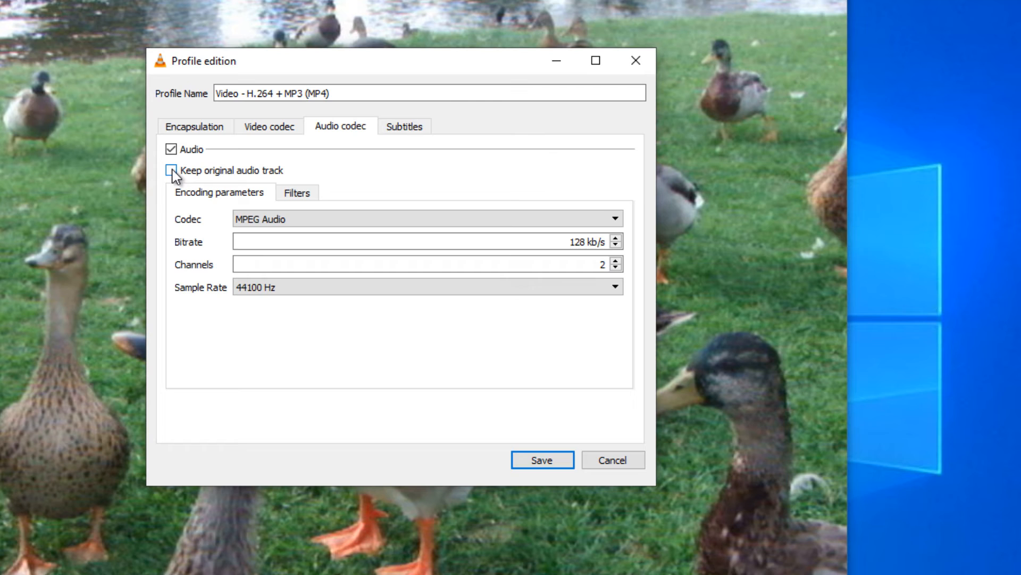
# Keep the original audio track checked and save the MP4 profile.
pyautogui.click(171, 170)
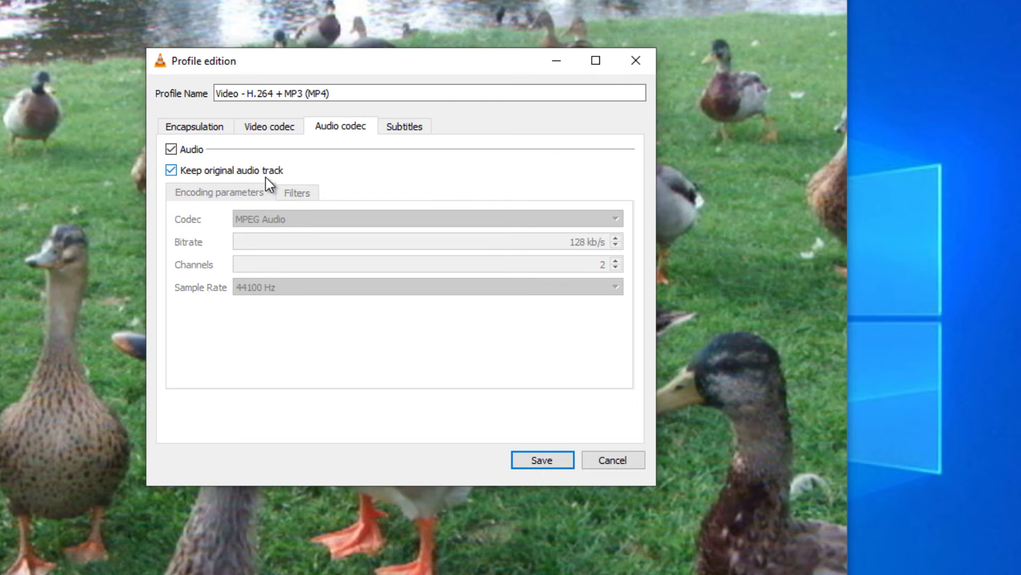
pyautogui.moveTo(204, 174)
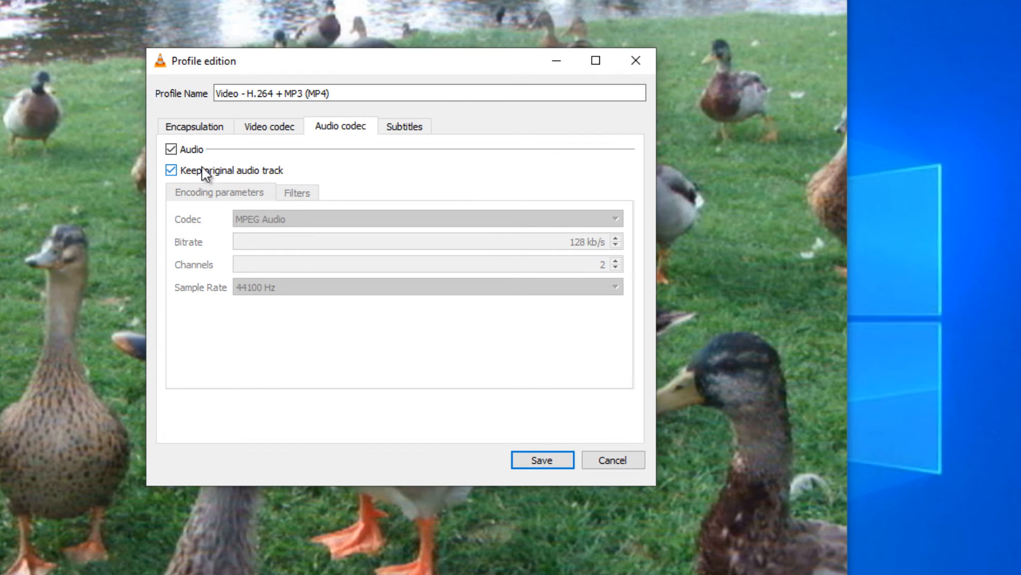
pyautogui.moveTo(254, 181)
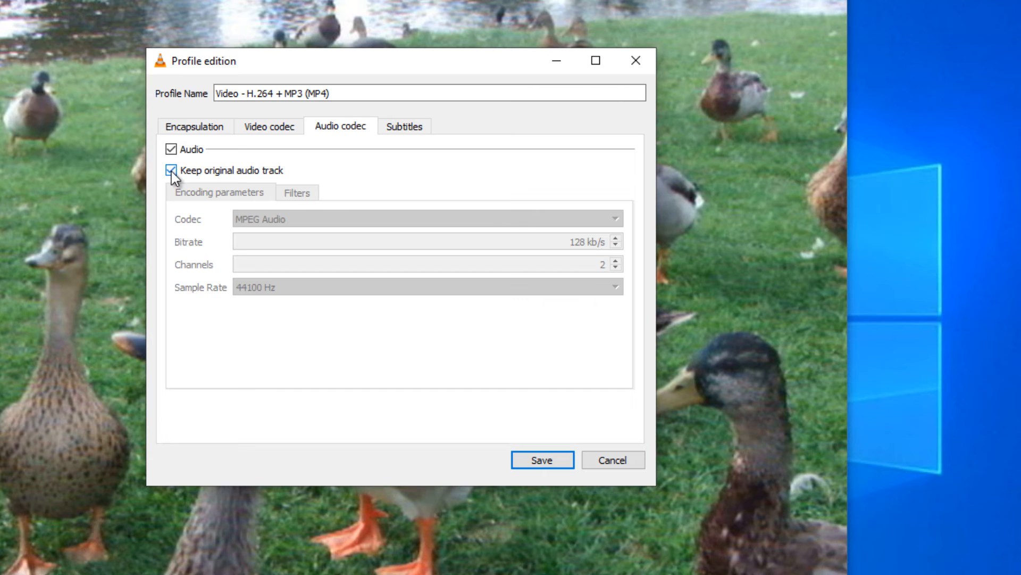
pyautogui.moveTo(541, 459)
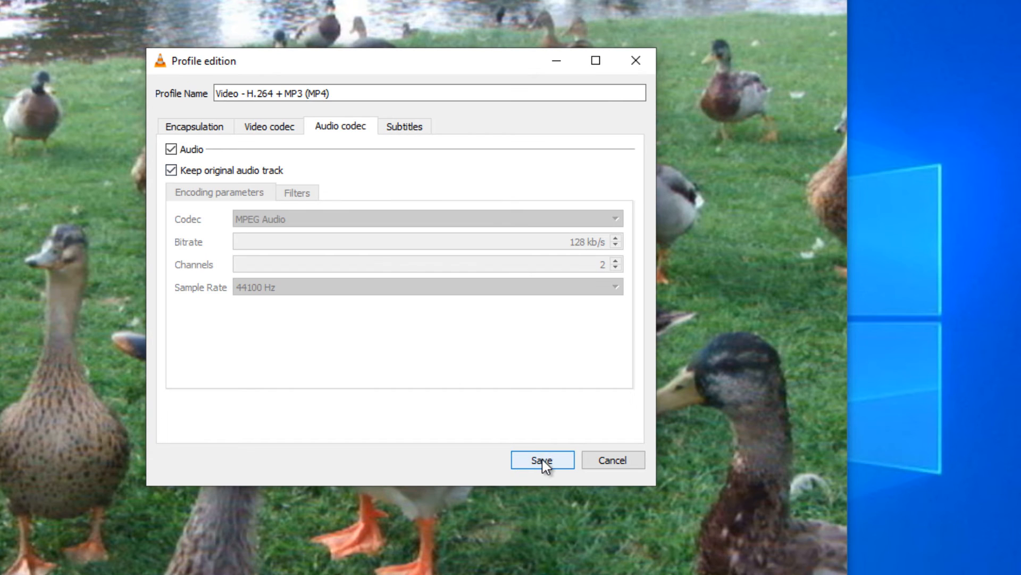
pyautogui.click(541, 460)
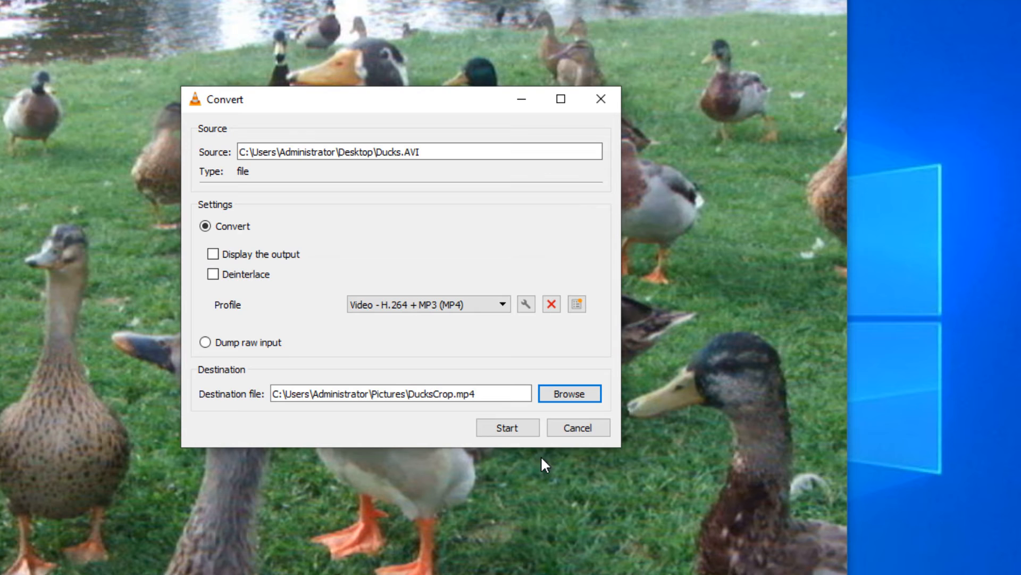
# Start the conversion of Ducks.AVI to DucksCrop.mp4.
pyautogui.click(506, 428)
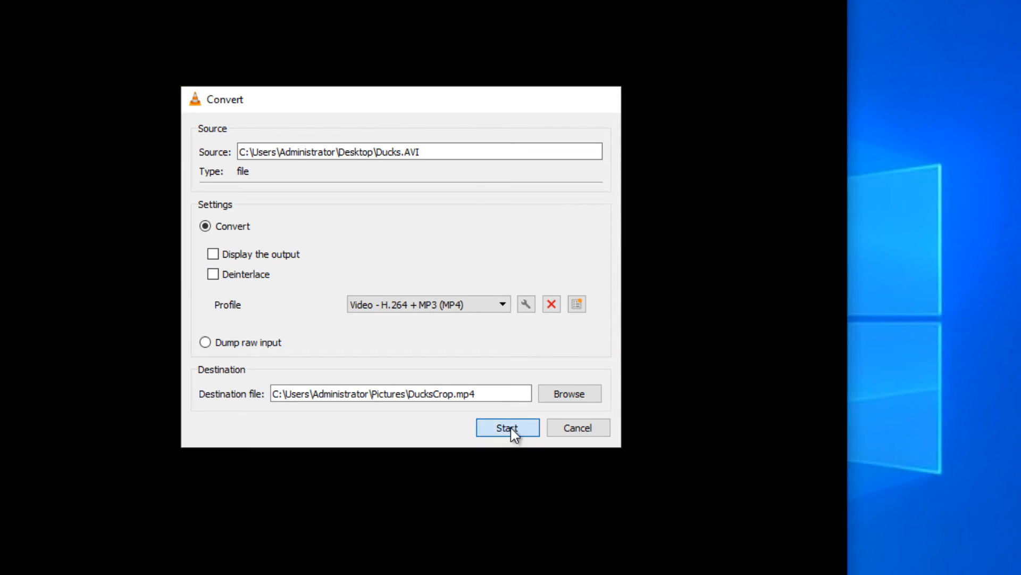
pyautogui.click(508, 427)
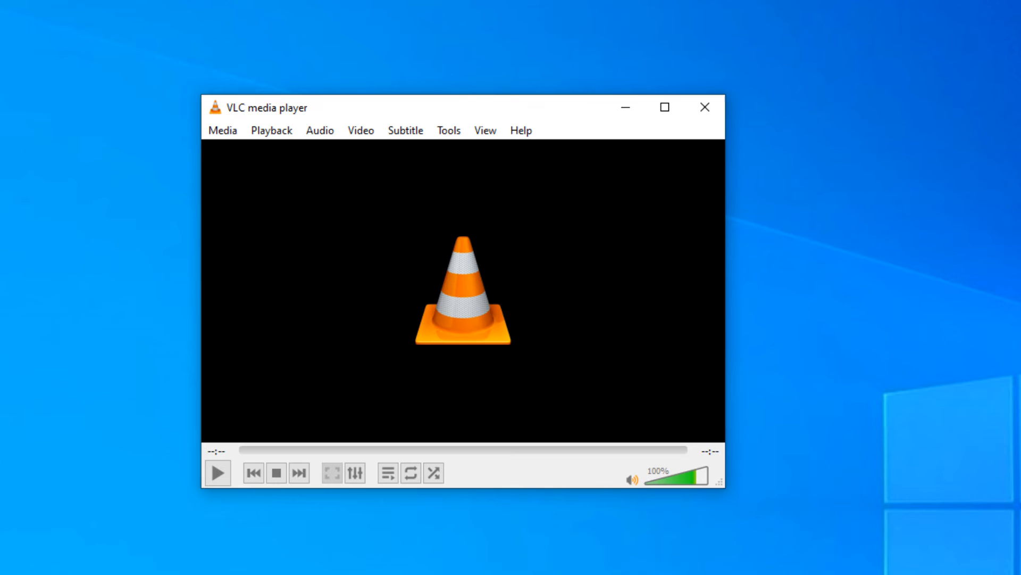
pyautogui.moveTo(689, 535)
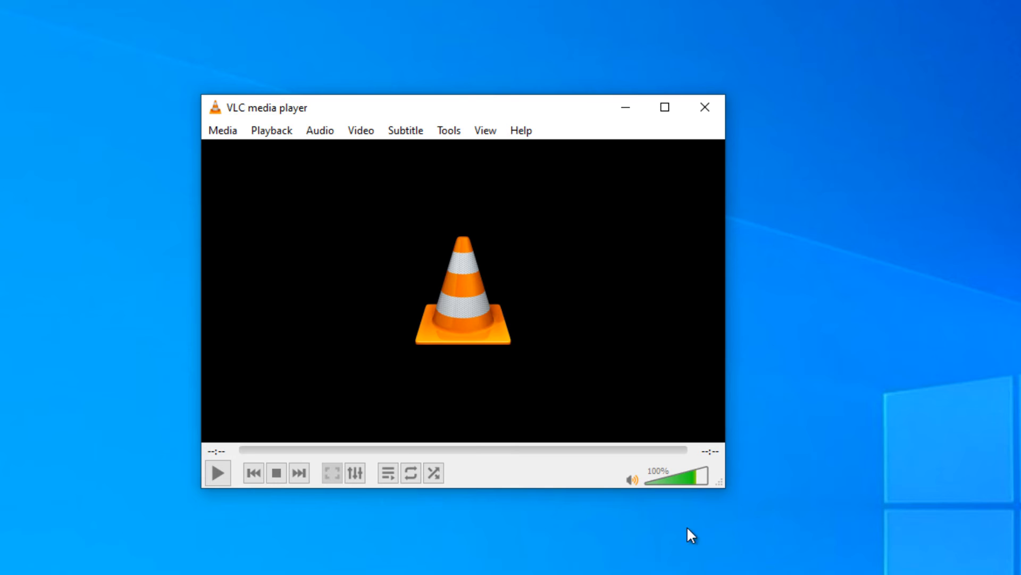
pyautogui.moveTo(447, 130)
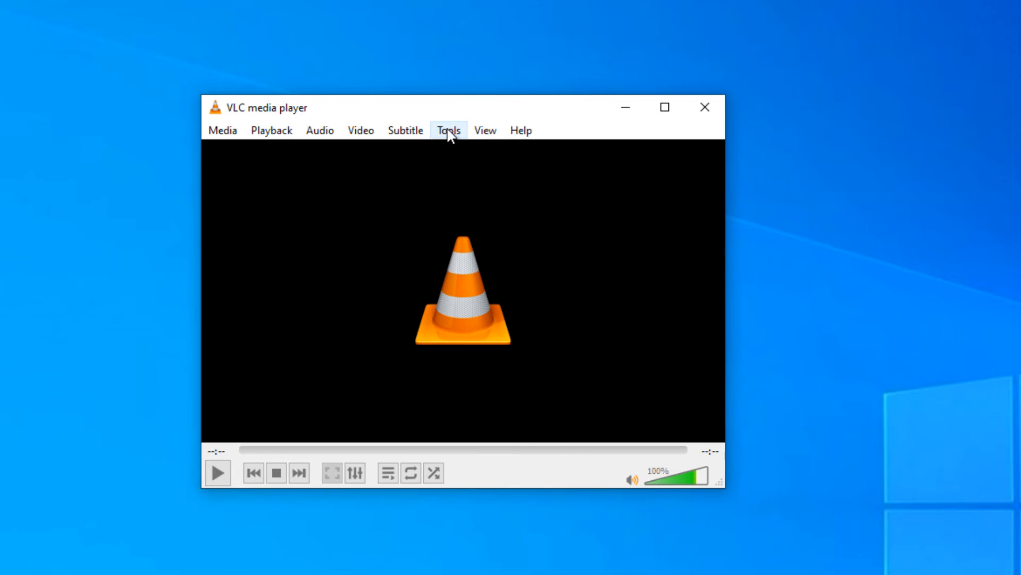
# Reset all VLC preferences to defaults via Tools > Preferences and confirm.
pyautogui.click(448, 130)
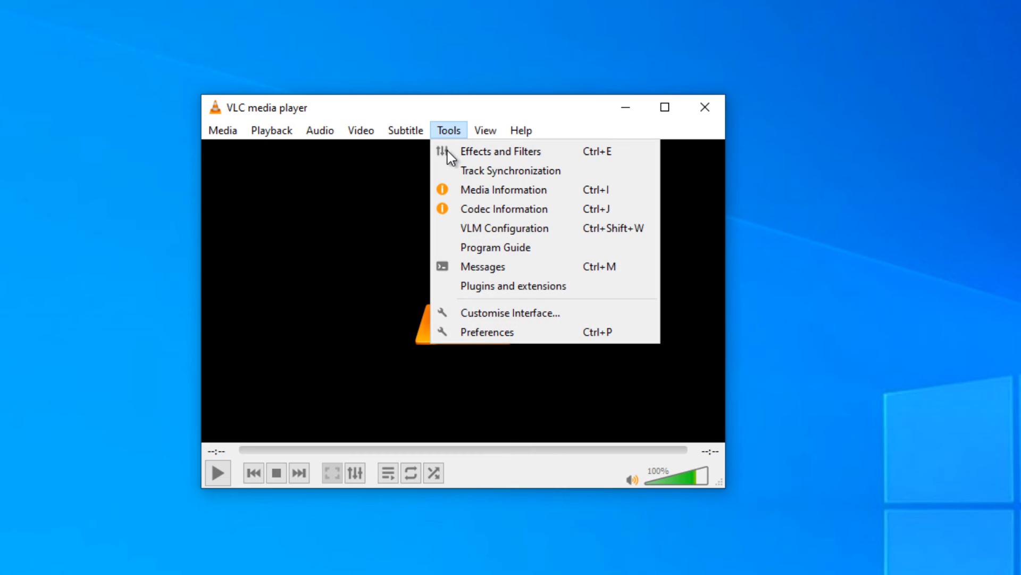
pyautogui.moveTo(485, 336)
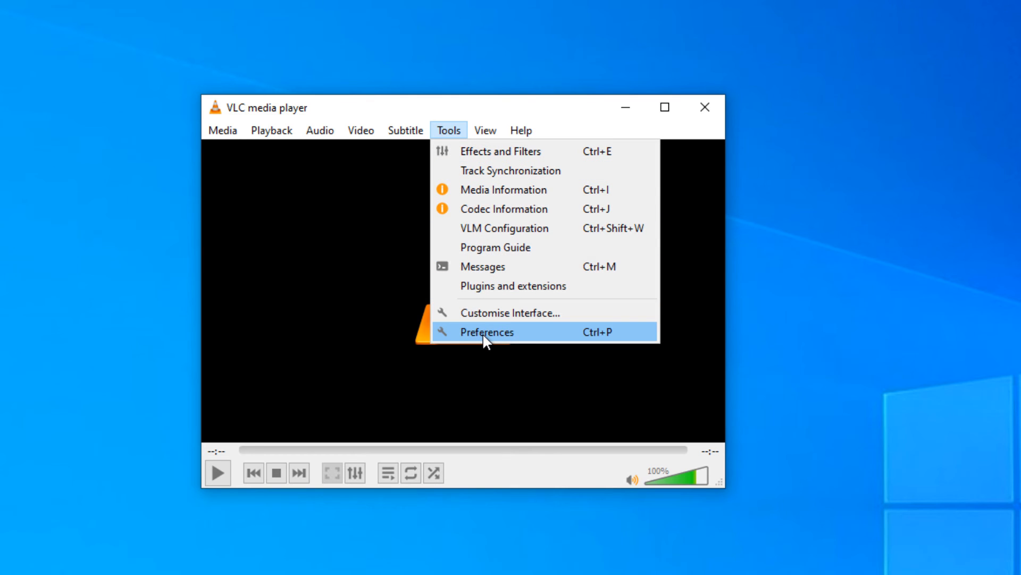
pyautogui.click(485, 332)
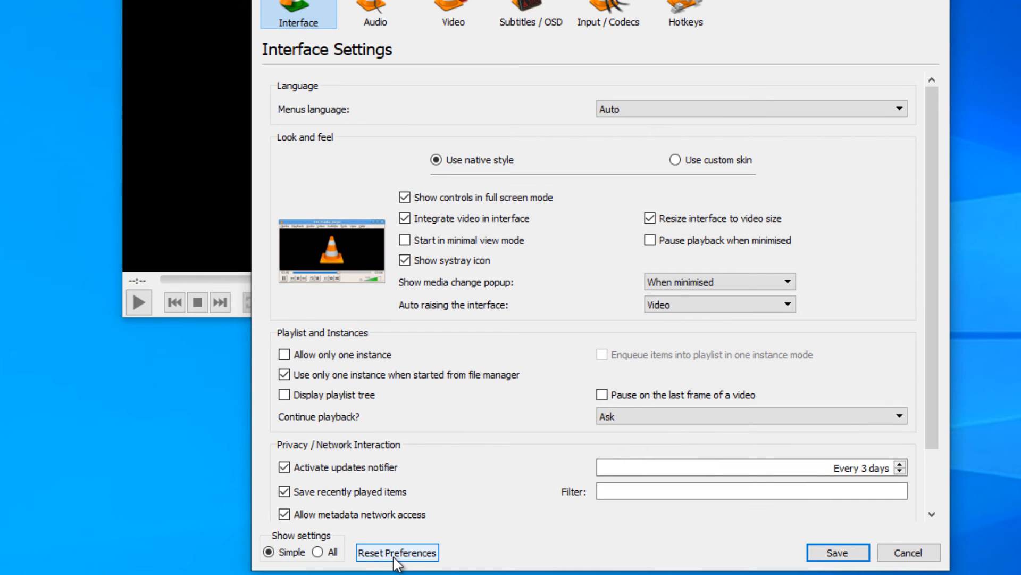
pyautogui.click(397, 552)
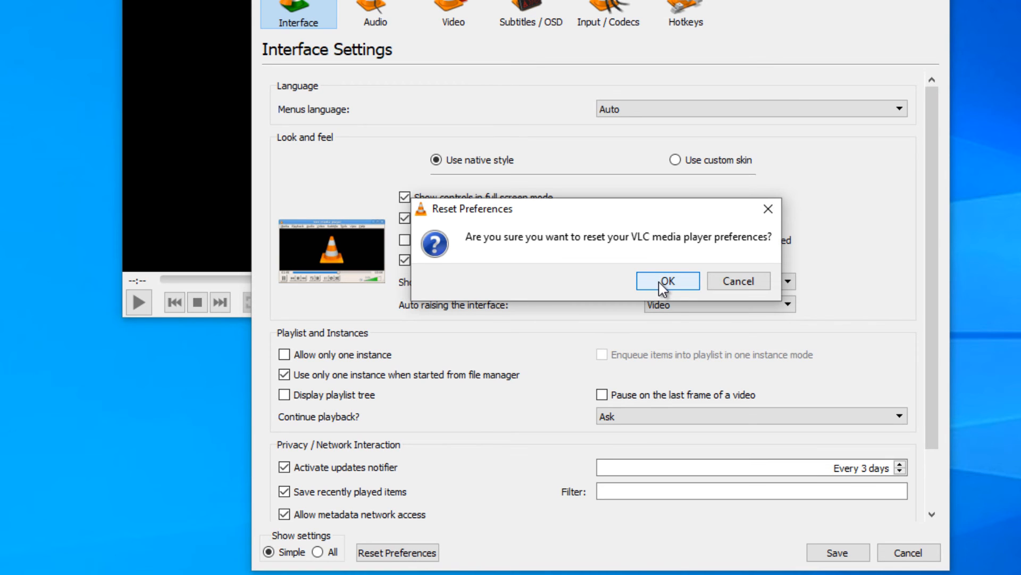
pyautogui.click(666, 281)
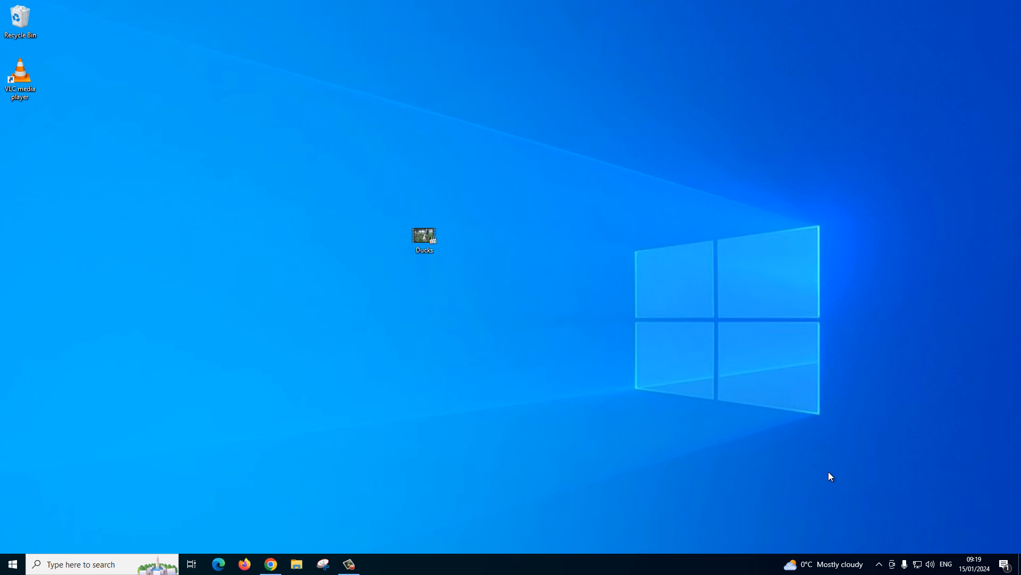
pyautogui.moveTo(836, 478)
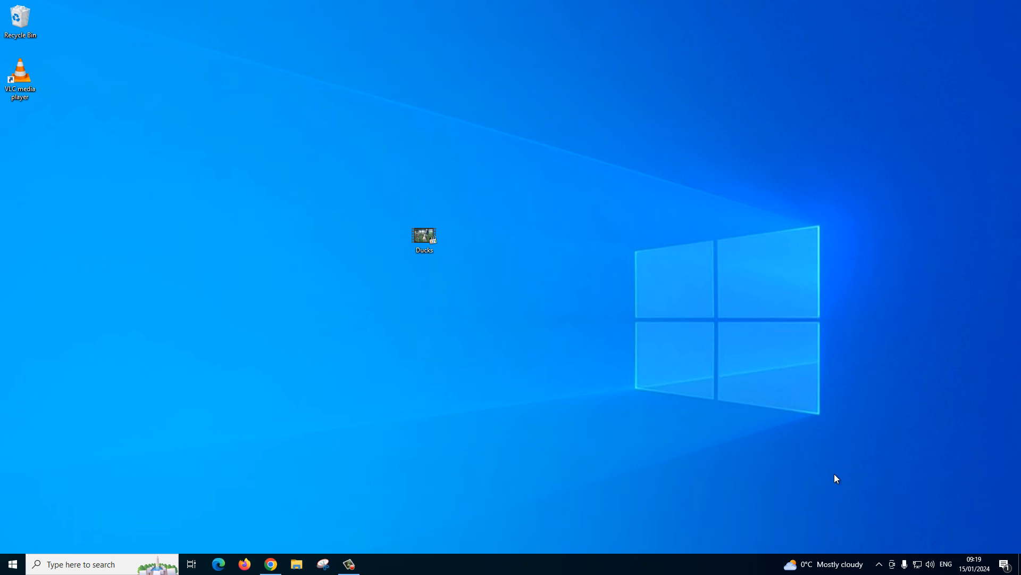
# Open Ducks.AVI from the desktop with VLC media player and pause it near the start.
pyautogui.click(423, 237)
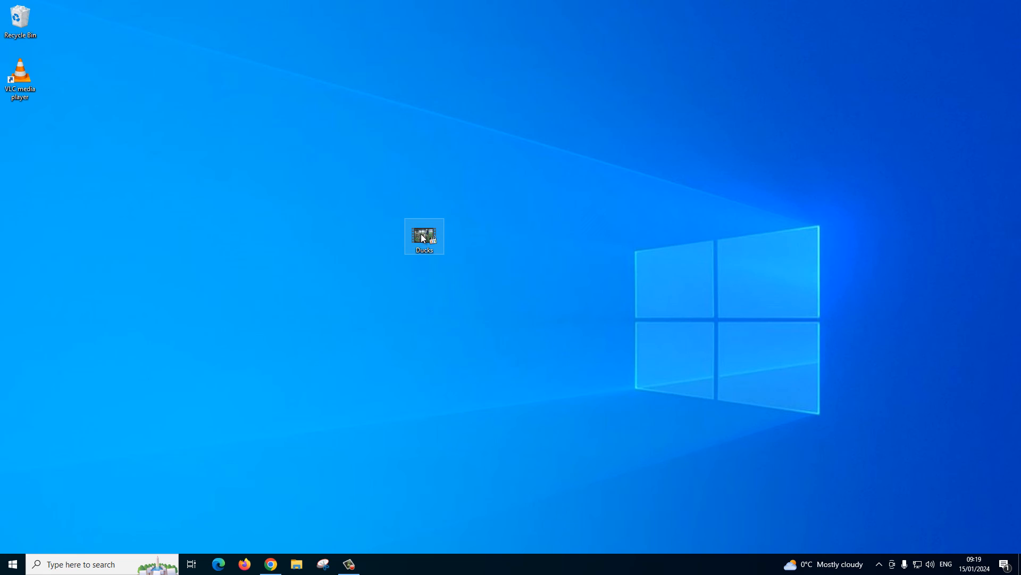
pyautogui.rightClick(423, 236)
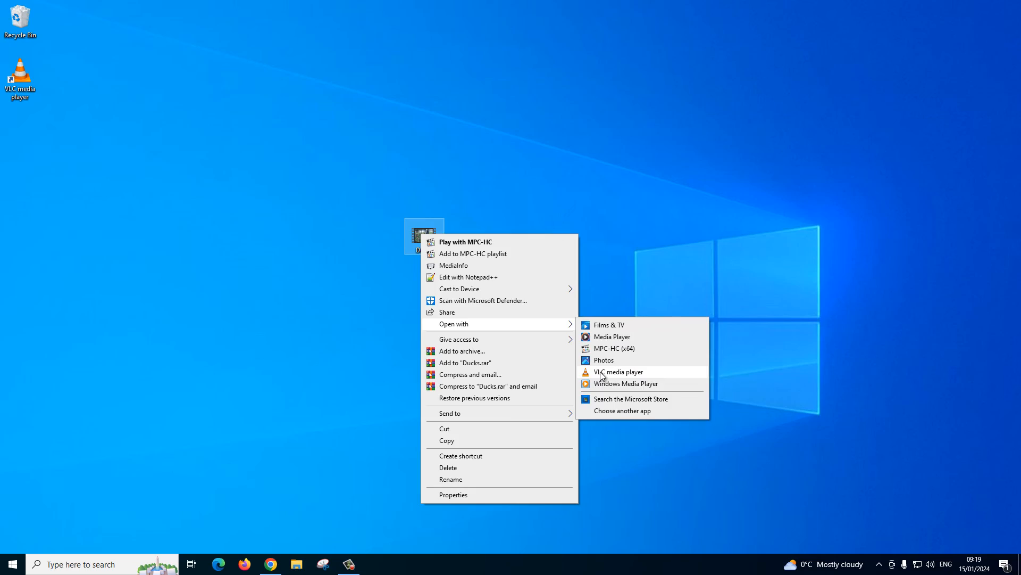
pyautogui.click(620, 371)
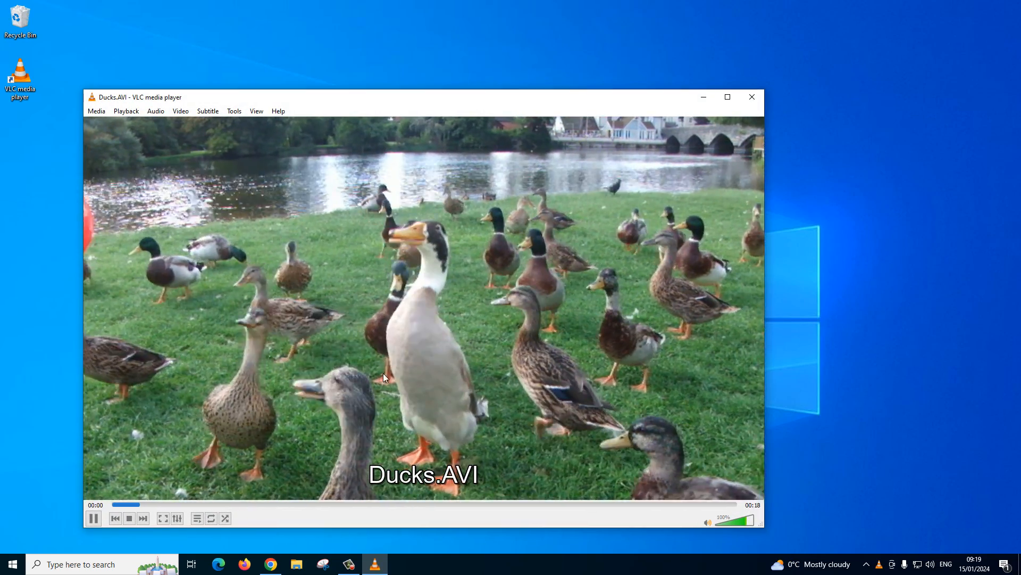
pyautogui.click(93, 518)
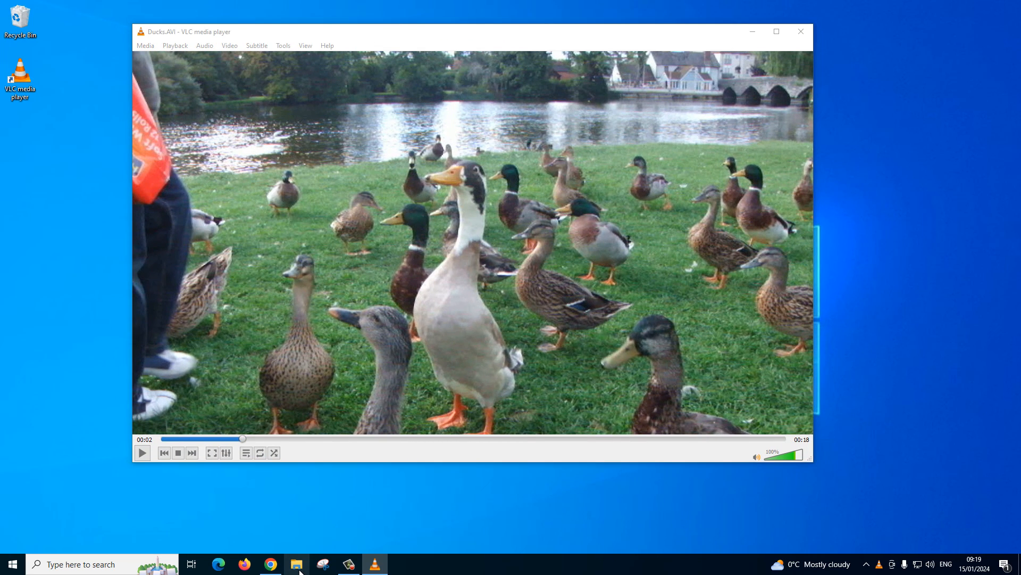
# From File Explorer's Pictures folder, play the converted DucksCrop.mp4.
pyautogui.click(297, 564)
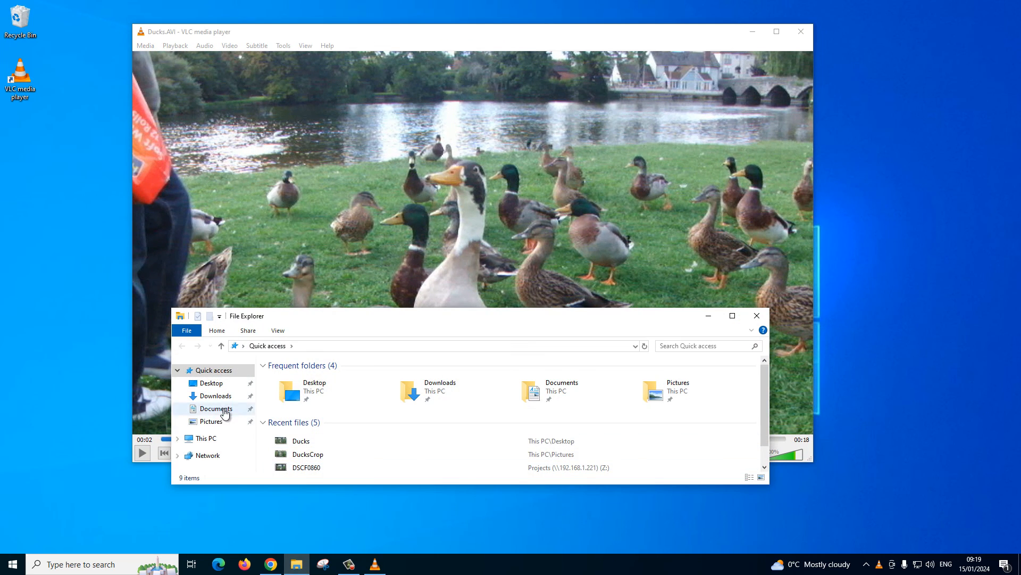
pyautogui.click(211, 421)
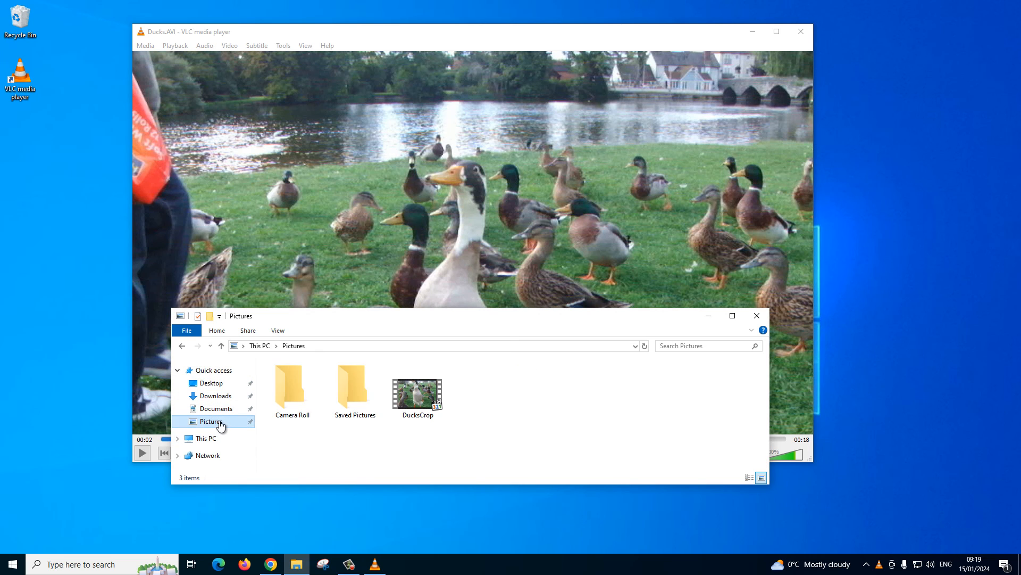
pyautogui.moveTo(417, 391)
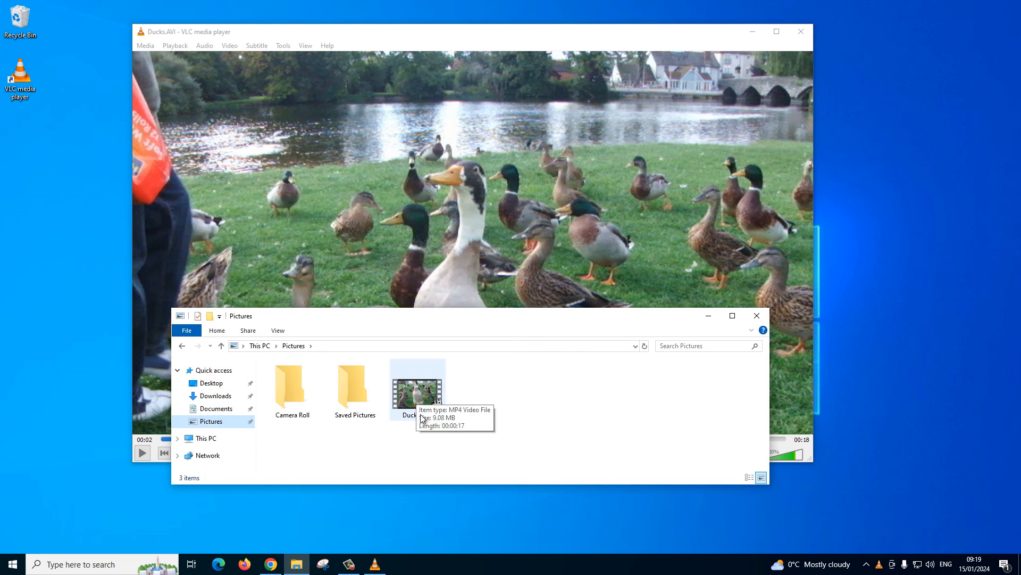
pyautogui.click(417, 388)
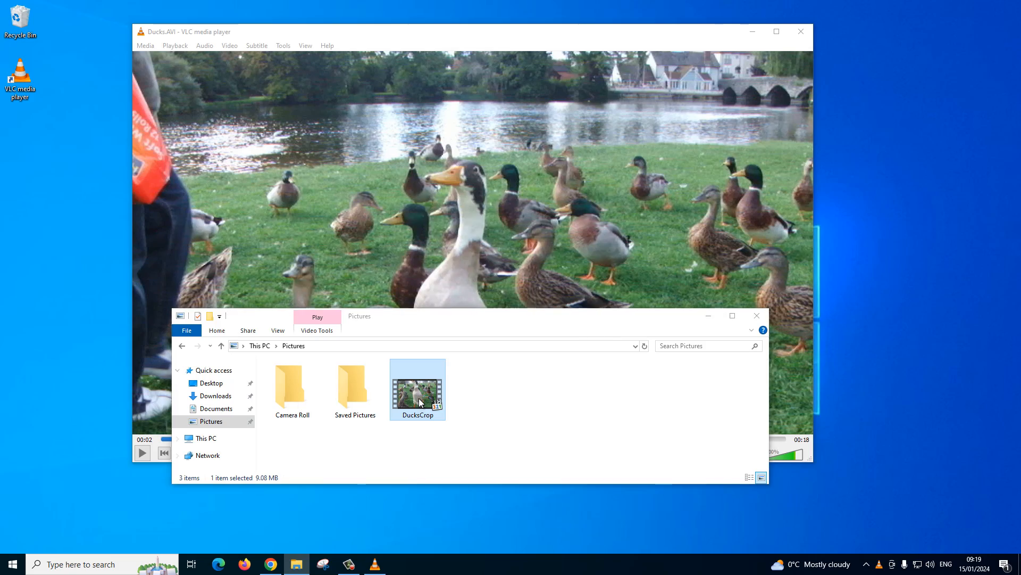
pyautogui.doubleClick(417, 384)
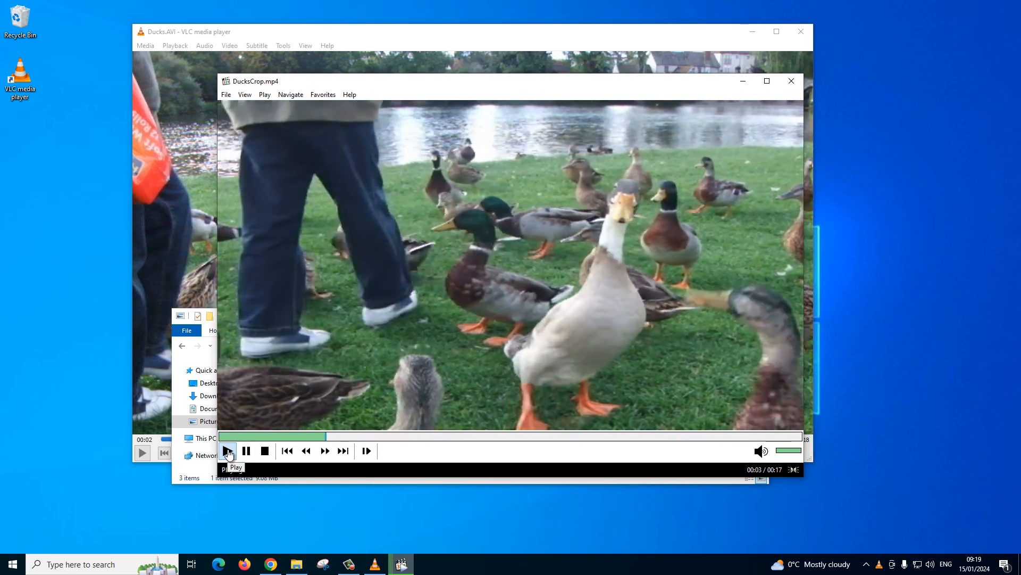
# Pause DucksCrop.mp4 in MPC-HC and bring the original Ducks video forward to compare.
pyautogui.click(227, 450)
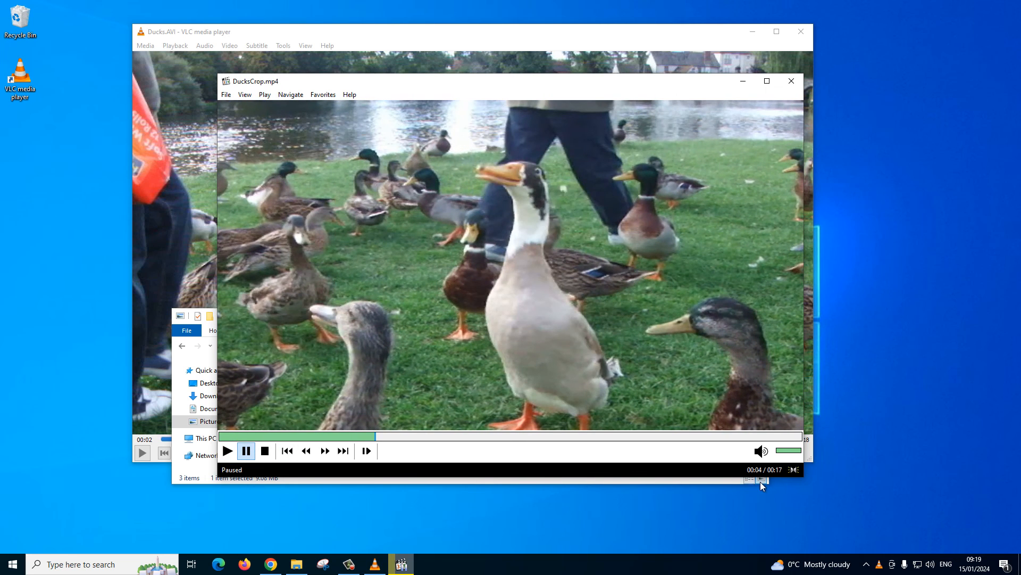
pyautogui.click(790, 81)
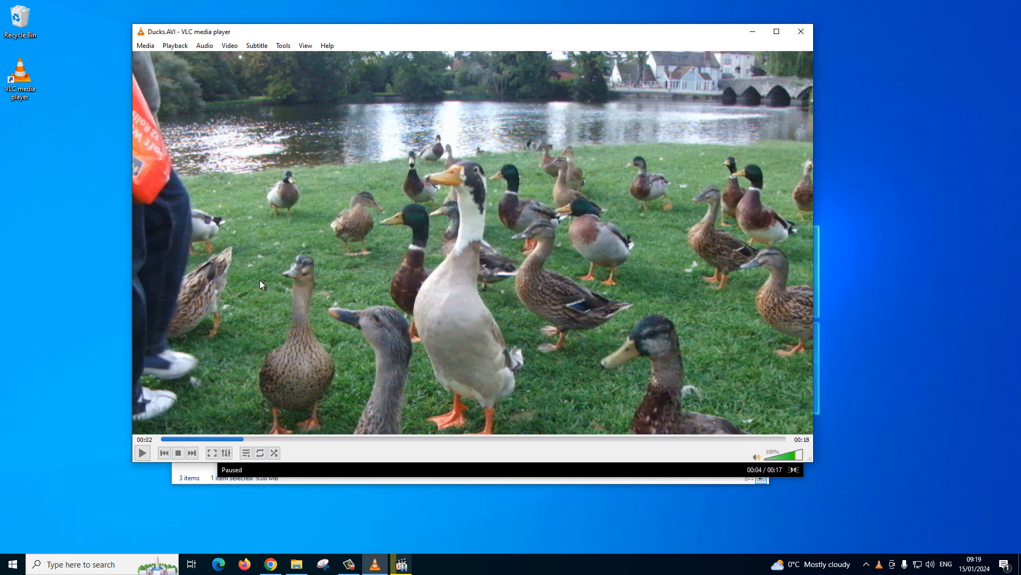
pyautogui.moveTo(245, 439)
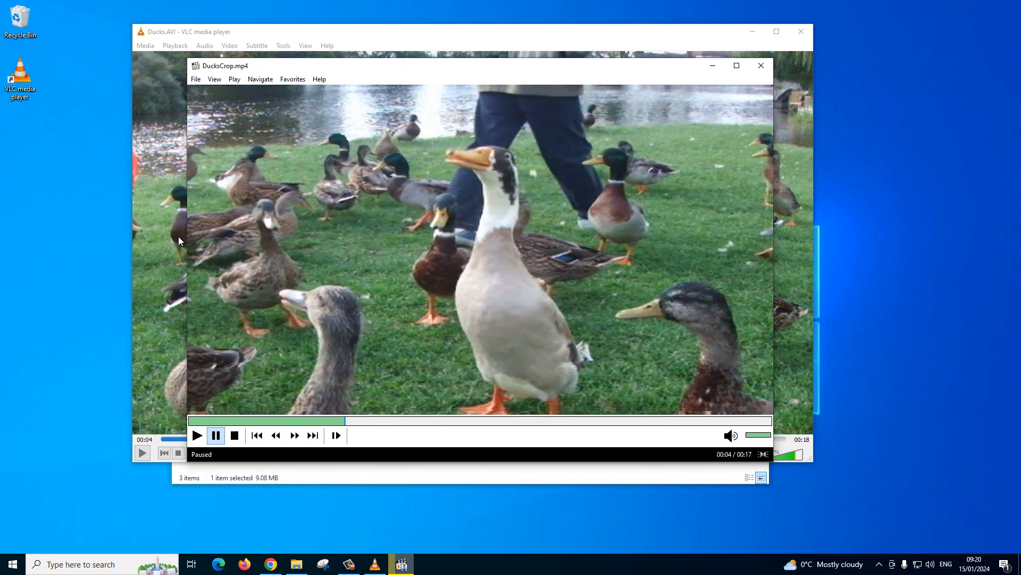
pyautogui.moveTo(507, 148)
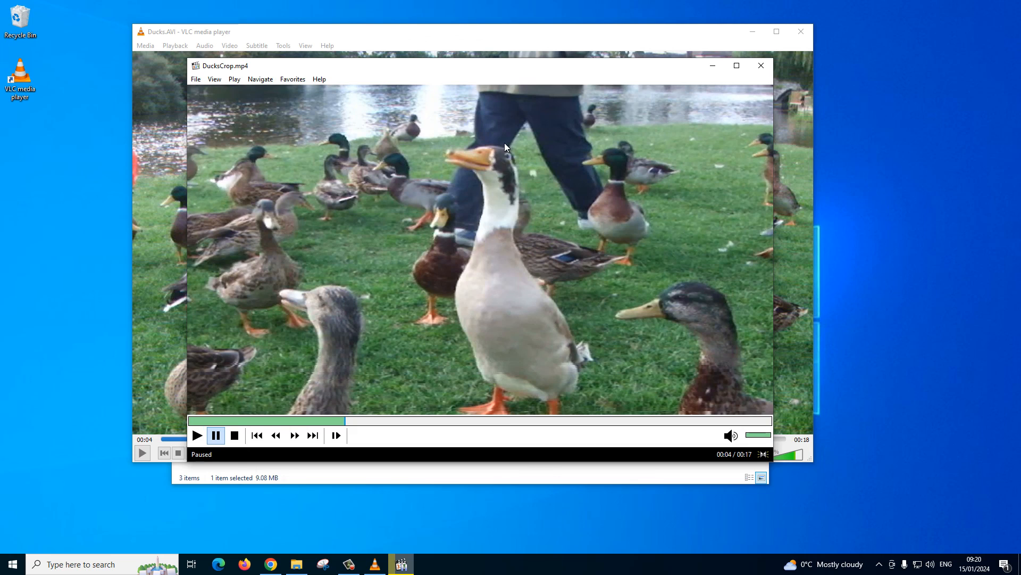
pyautogui.moveTo(460, 254)
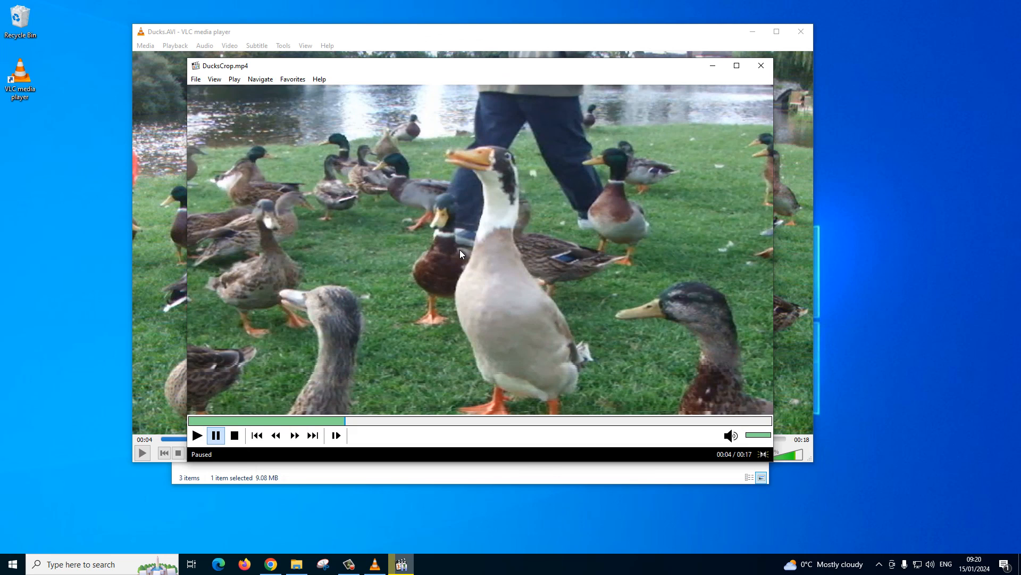